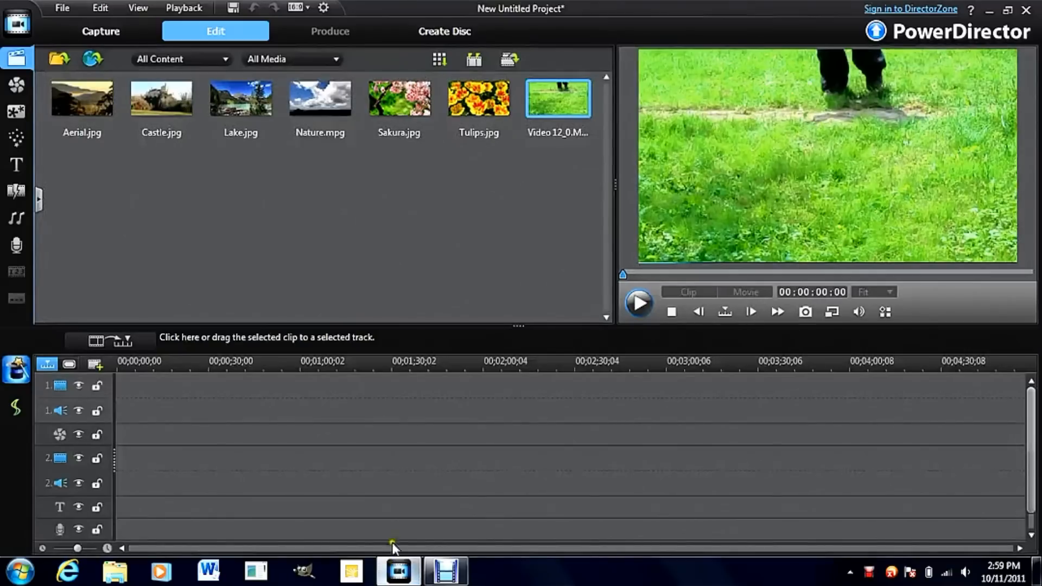
pyautogui.moveTo(432, 199)
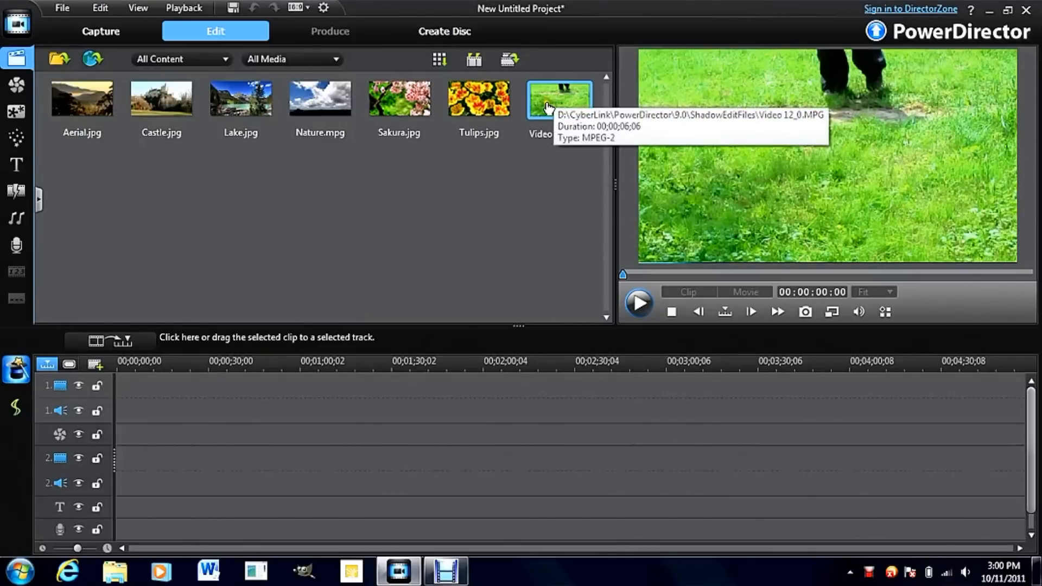
# Place Video 12_0.MPG on video track 1 and play it to about three seconds
pyautogui.moveTo(558, 98); pyautogui.dragTo(127, 396)
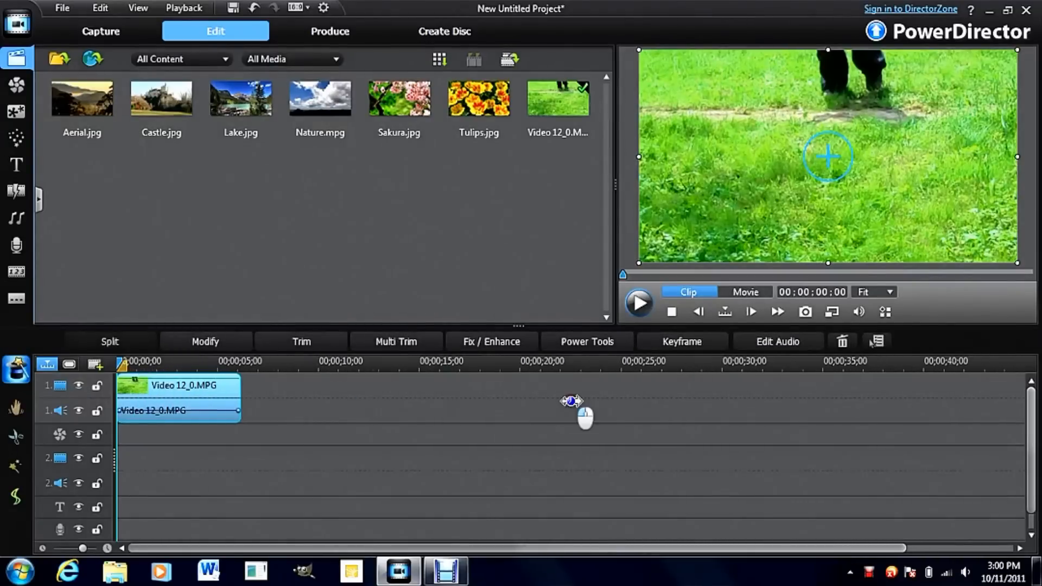
pyautogui.moveTo(639, 304)
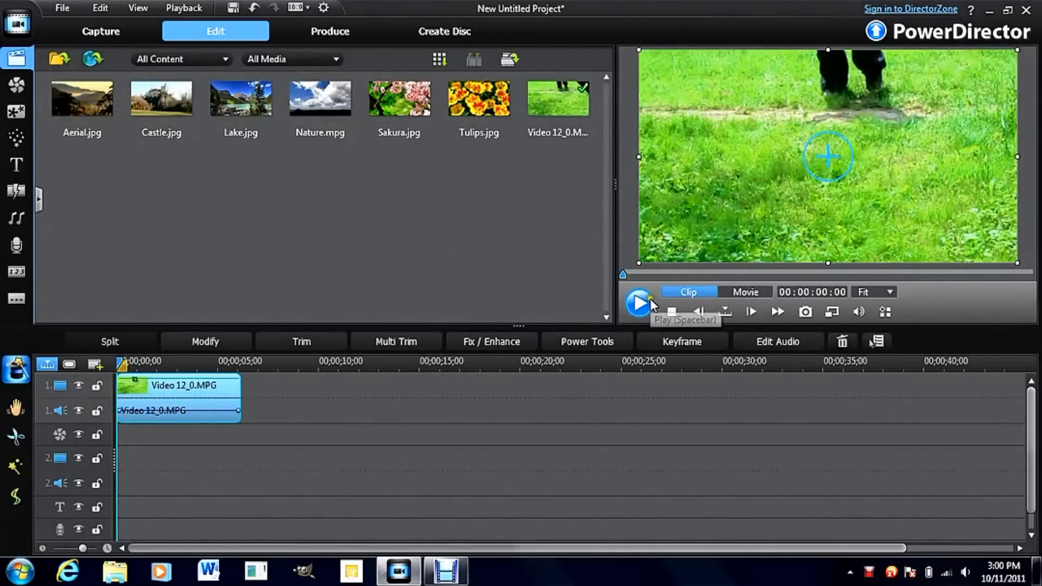
pyautogui.click(638, 304)
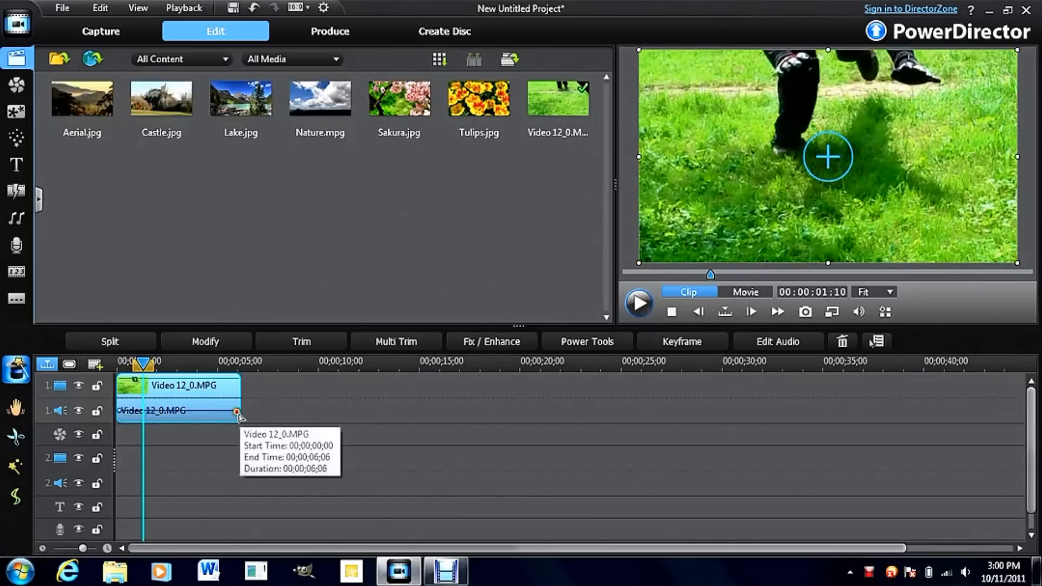
pyautogui.click(153, 410)
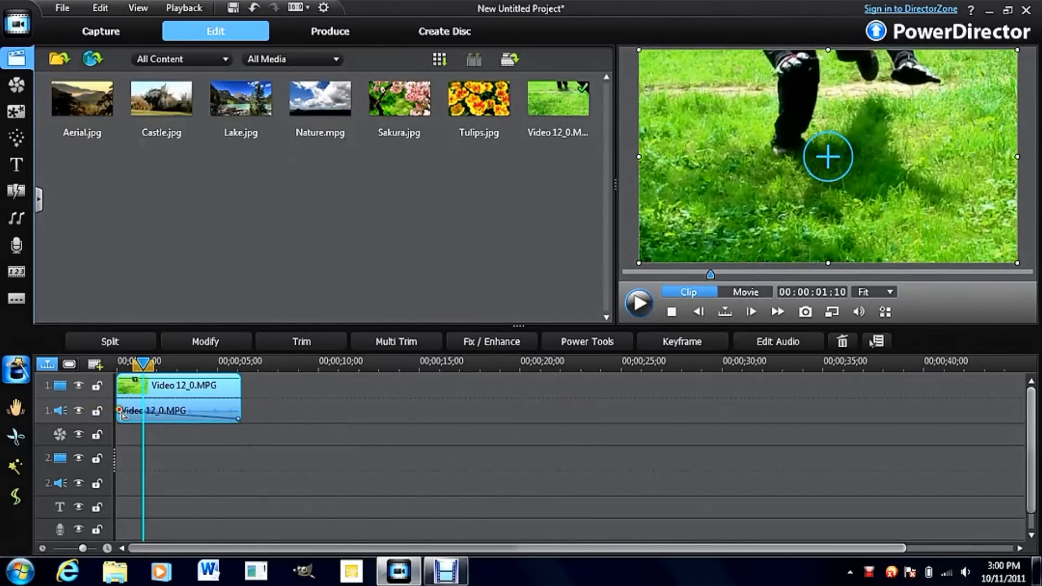
pyautogui.click(637, 304)
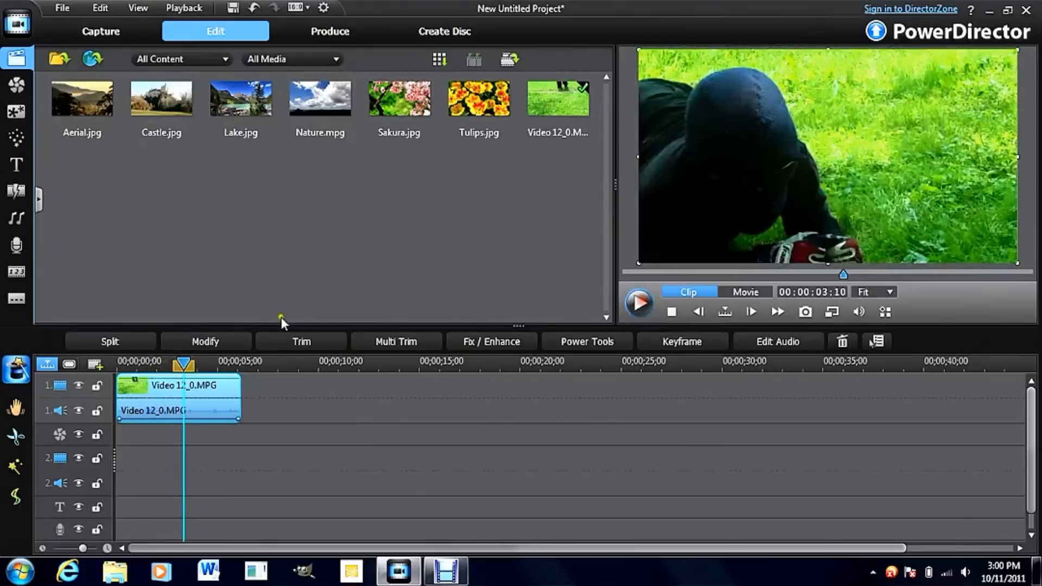
# Turn on the Stabilizer at maximum strength and preview the grass clip
pyautogui.click(491, 342)
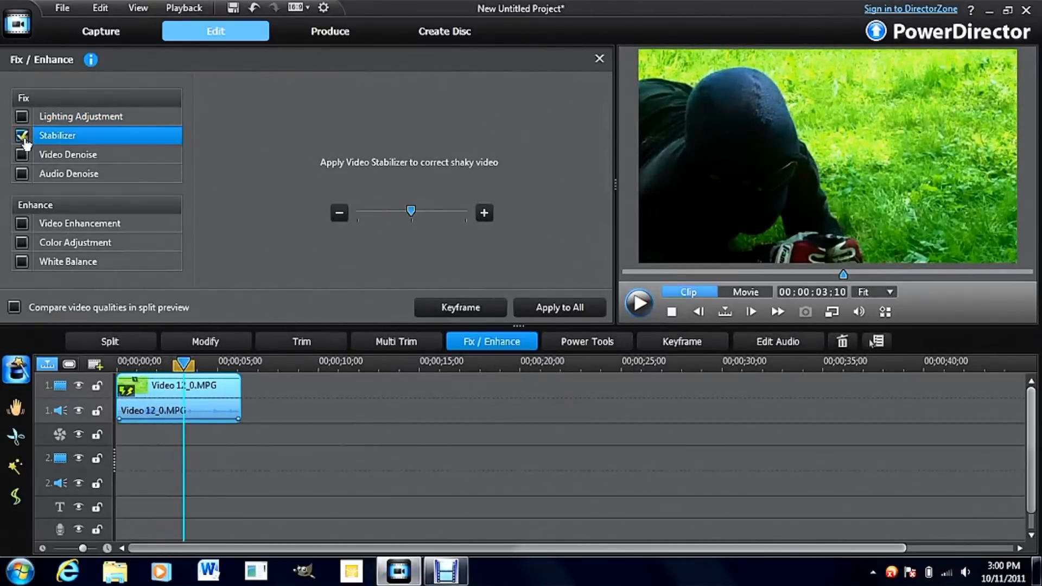
pyautogui.click(638, 303)
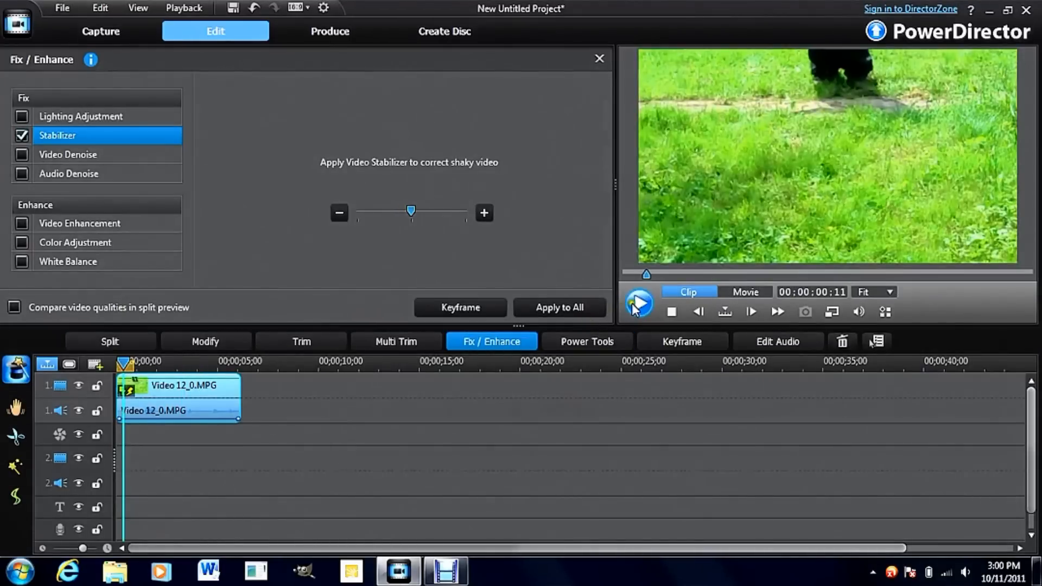
pyautogui.click(637, 304)
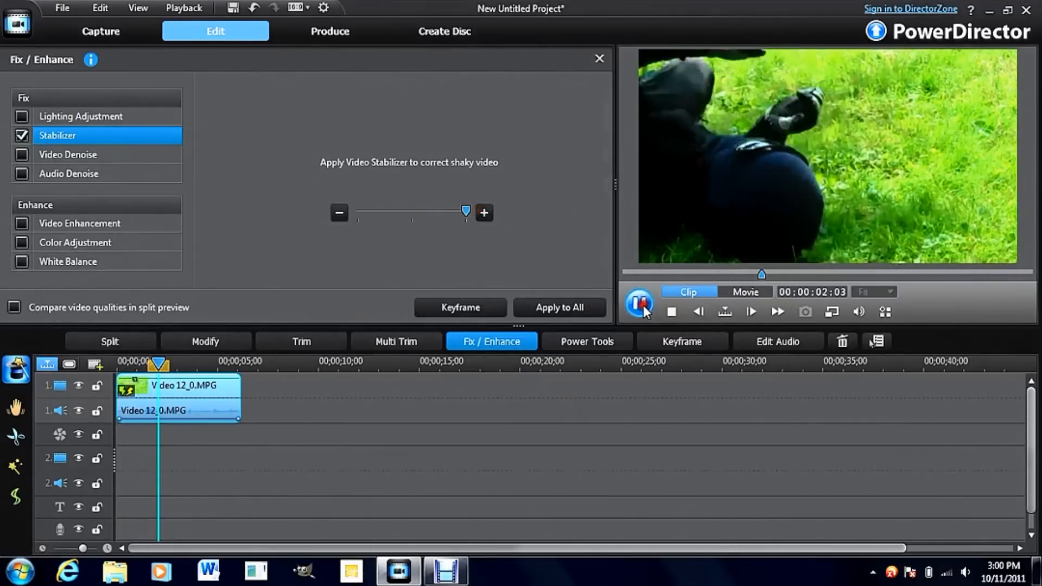
pyautogui.click(639, 303)
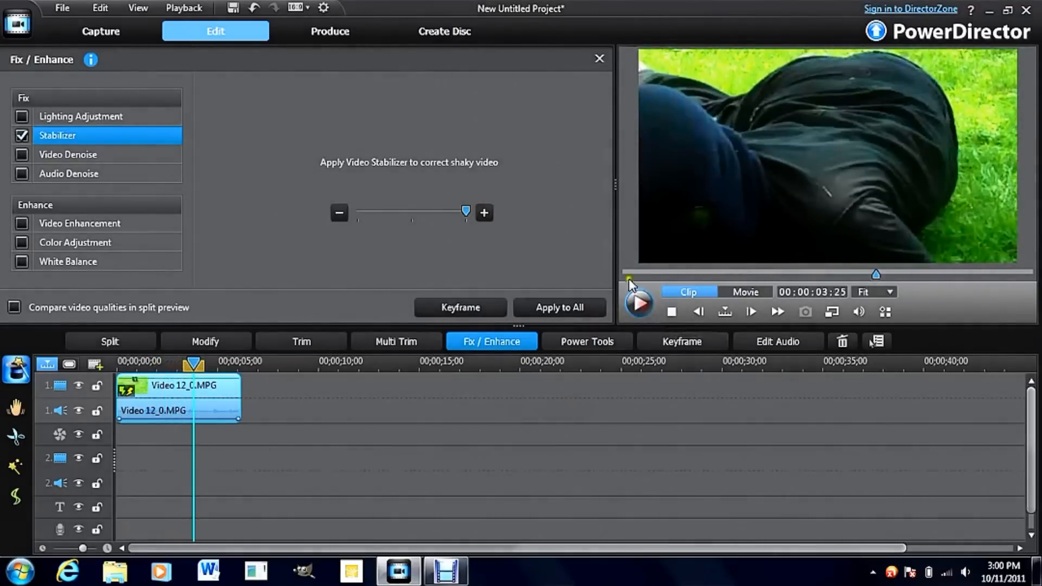
pyautogui.moveTo(598, 59)
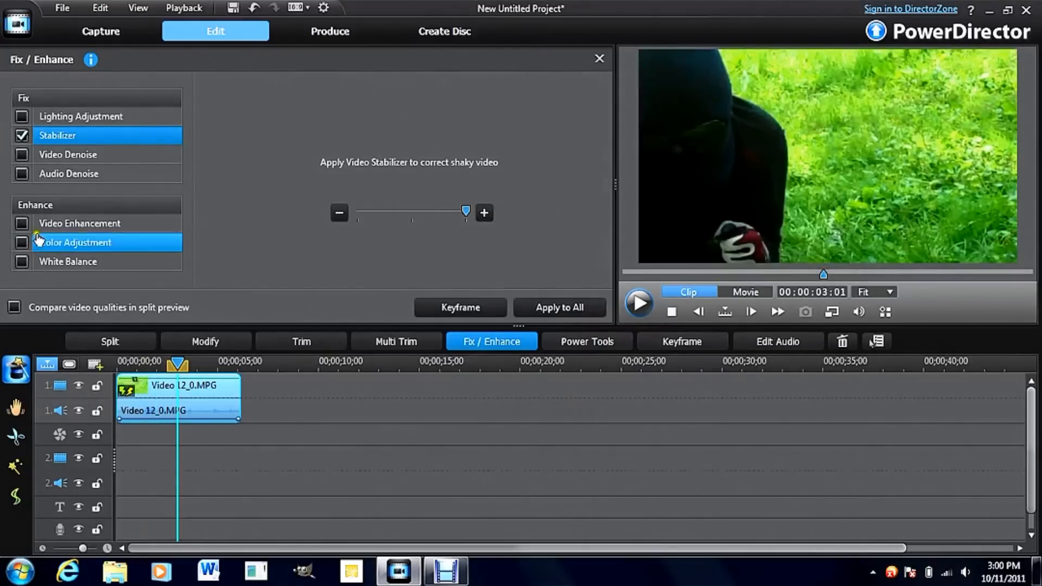
# Enable Video Enhancement at maximum degree, preview it, and close the Fix / Enhance panel
pyautogui.click(80, 223)
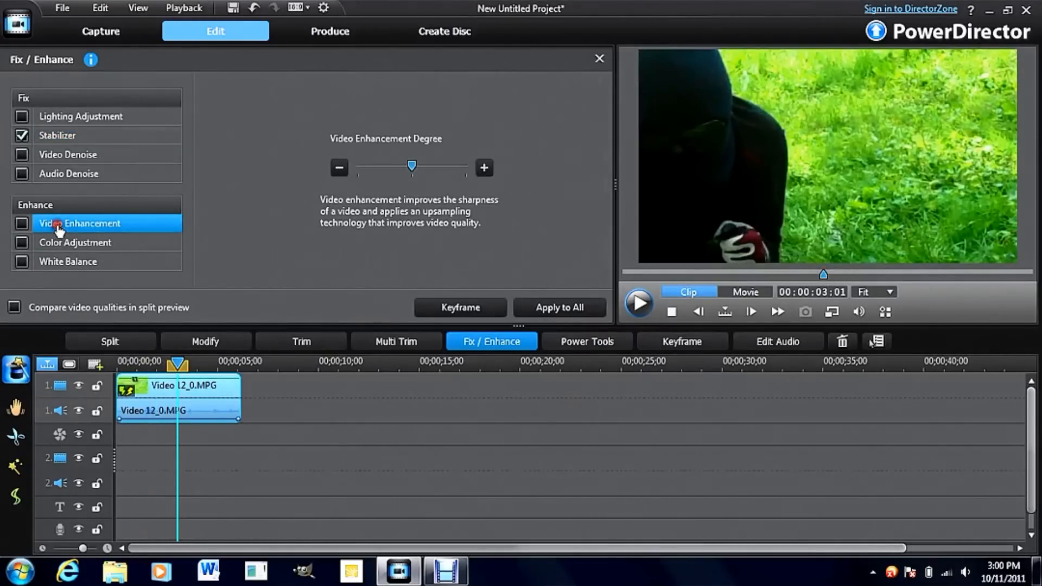
pyautogui.click(22, 223)
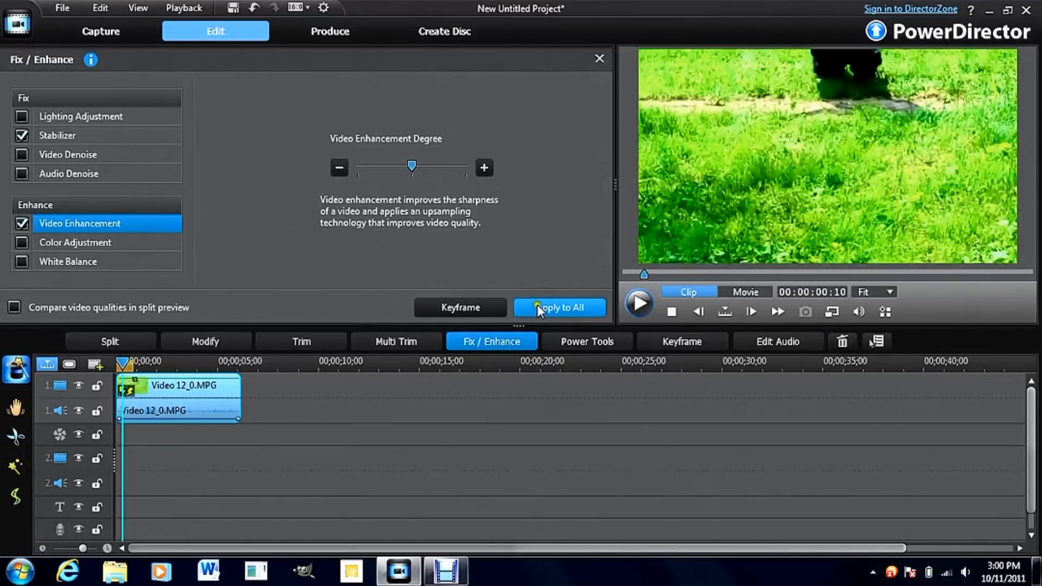
pyautogui.click(637, 302)
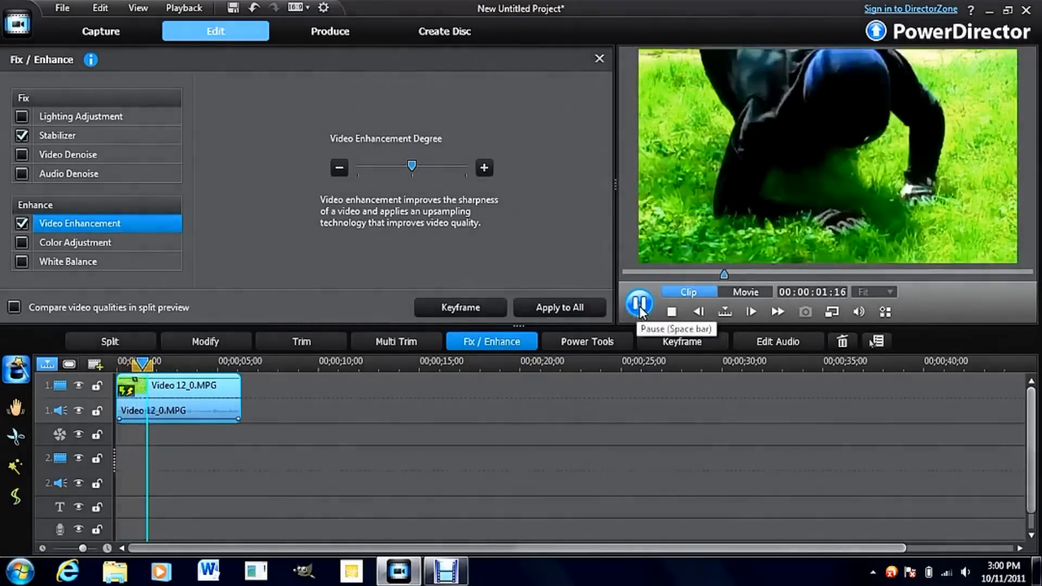
pyautogui.click(637, 302)
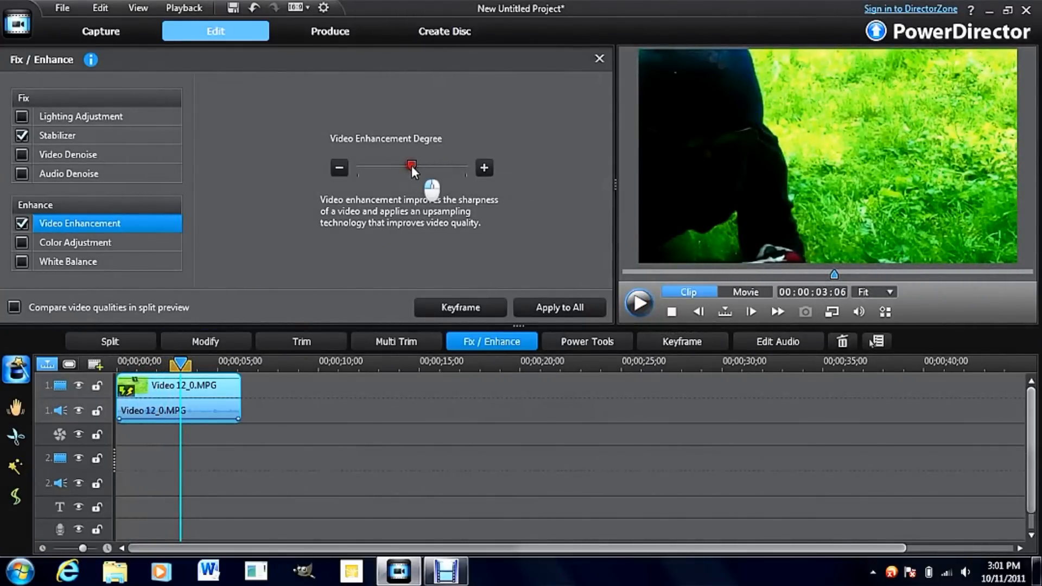
pyautogui.moveTo(411, 165); pyautogui.dragTo(466, 166)
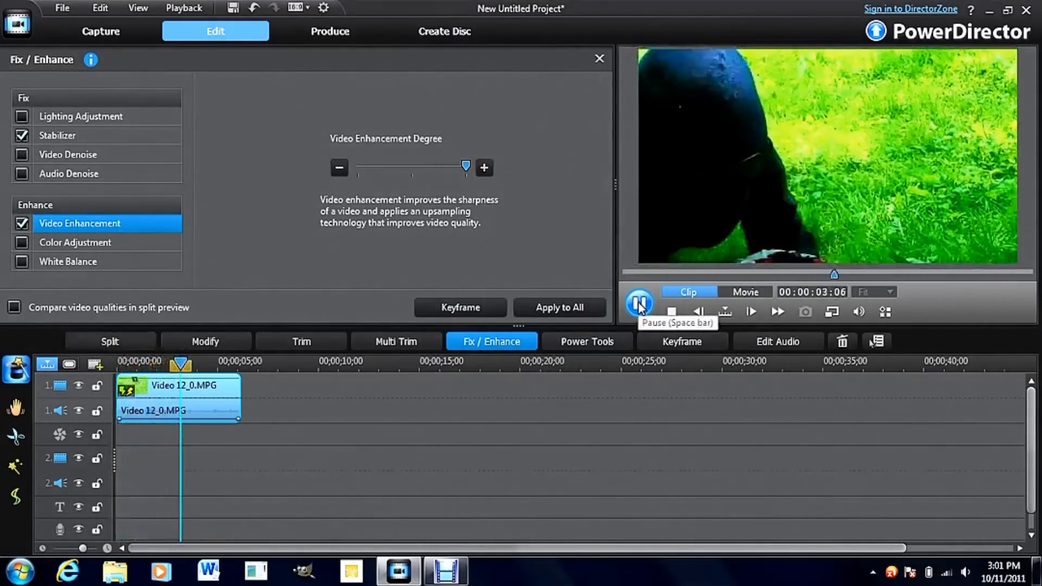
pyautogui.click(599, 58)
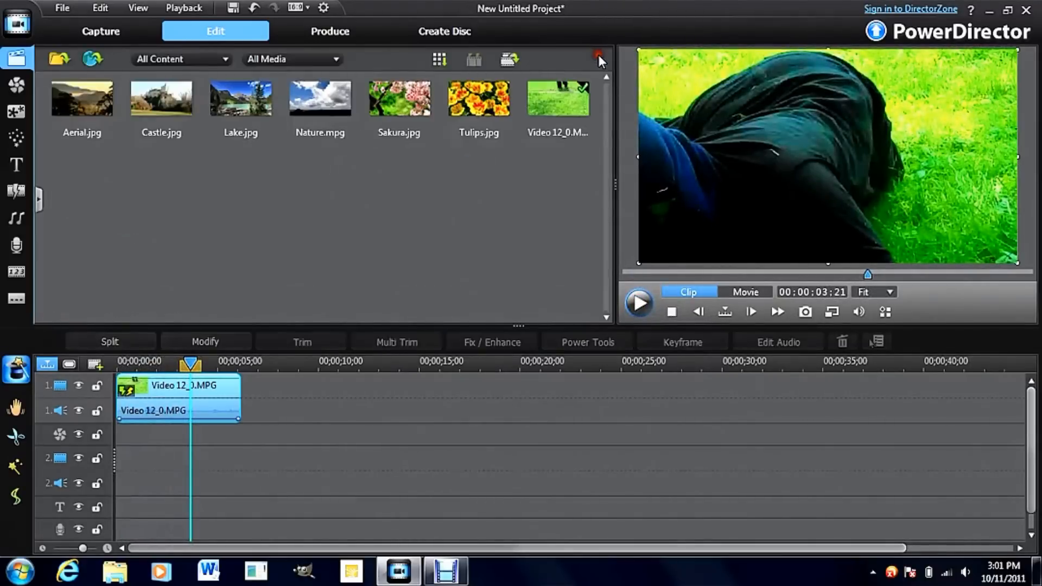
# Enable Color Adjustment with lower saturation, higher contrast and slightly darker brightness, then preview
pyautogui.click(205, 341)
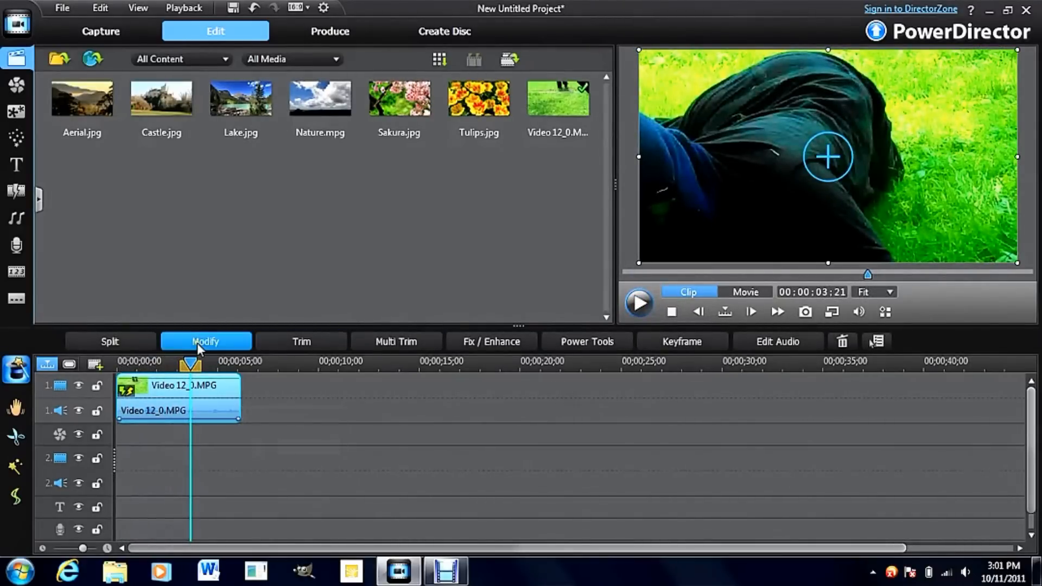
pyautogui.click(491, 341)
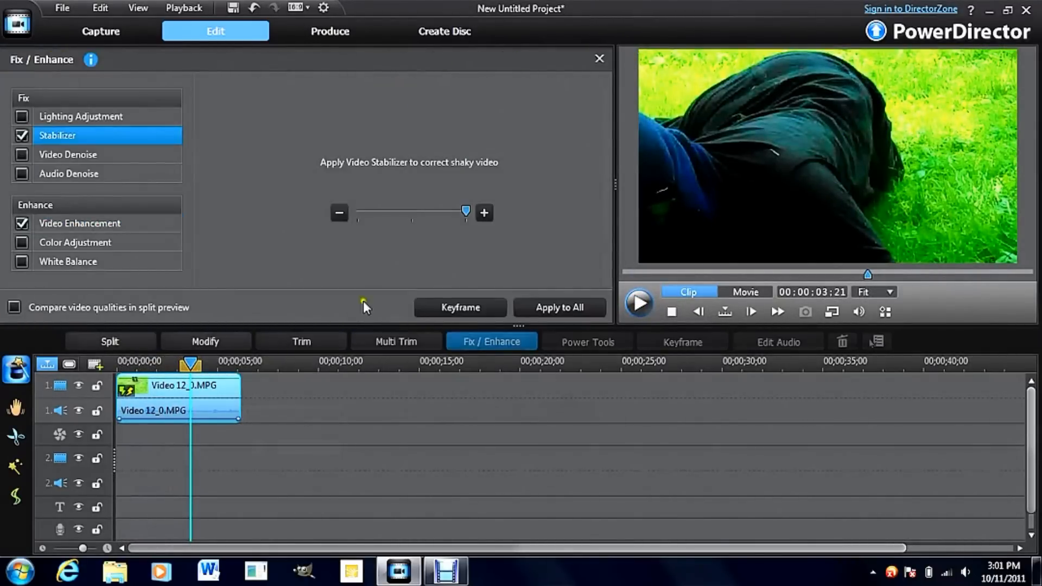
pyautogui.click(74, 242)
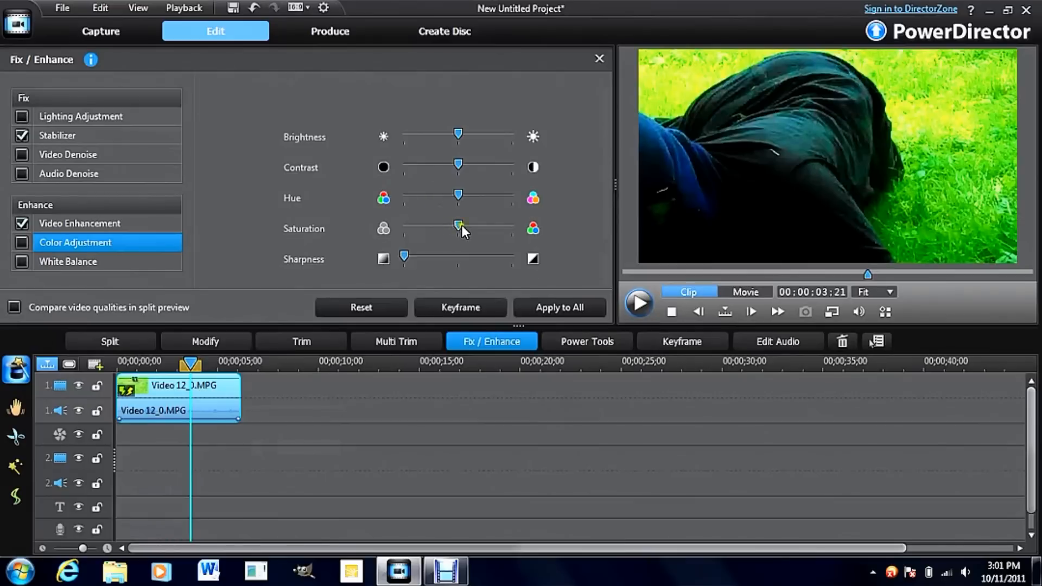
pyautogui.moveTo(459, 225); pyautogui.dragTo(426, 225)
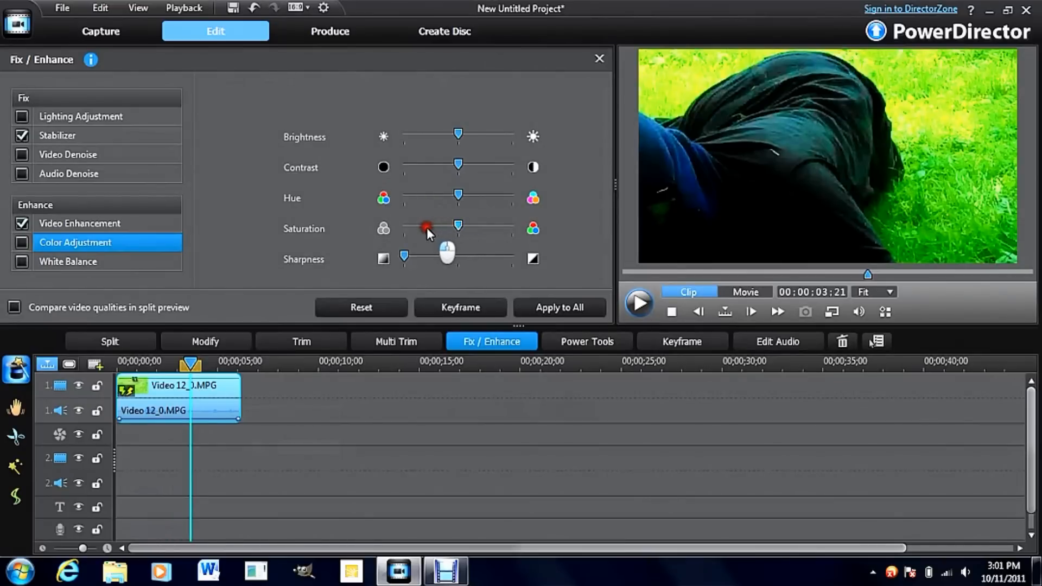
pyautogui.moveTo(457, 225); pyautogui.dragTo(423, 225)
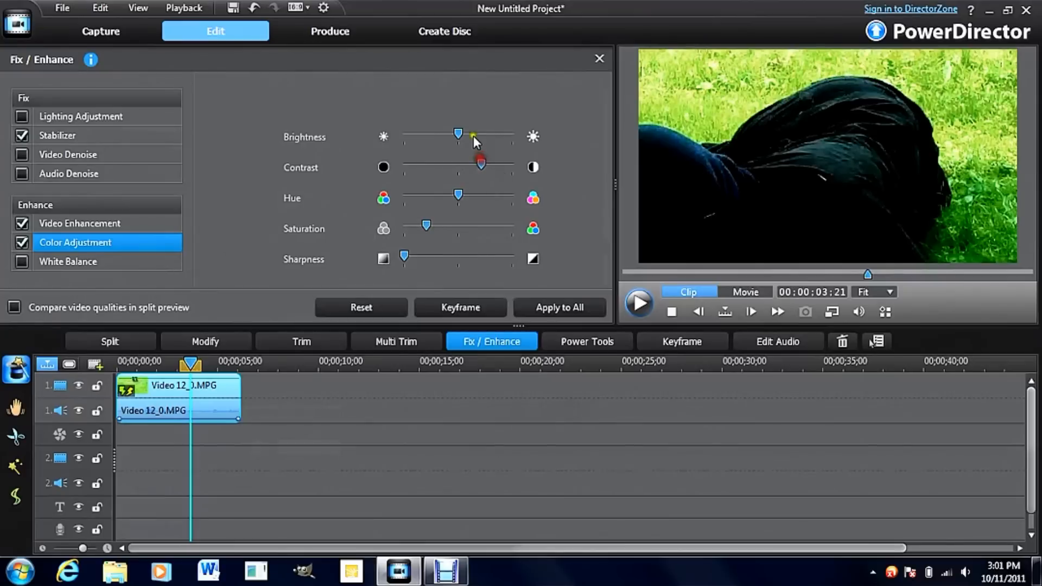
pyautogui.moveTo(457, 133); pyautogui.dragTo(447, 133)
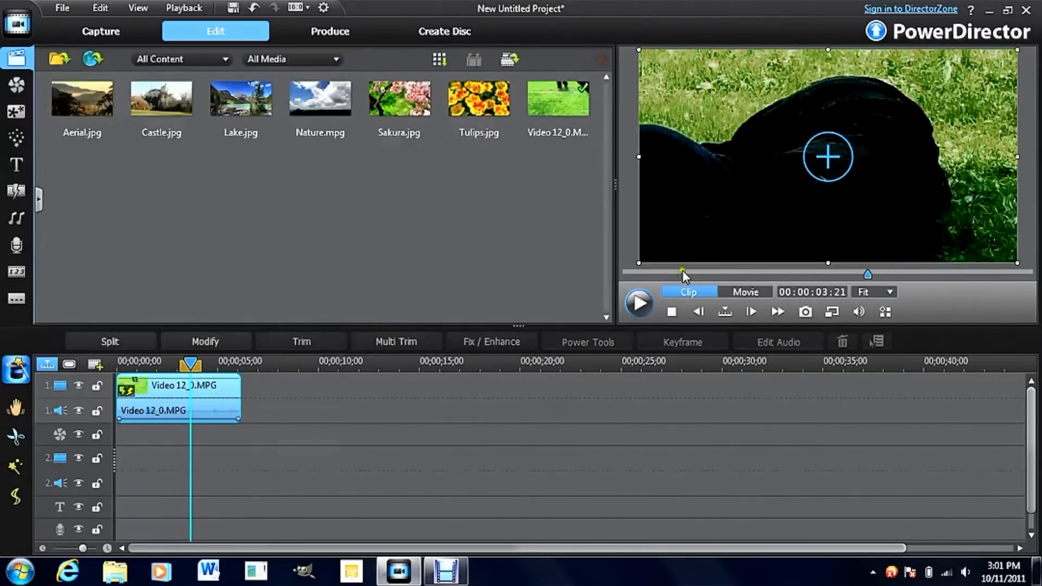
pyautogui.click(637, 303)
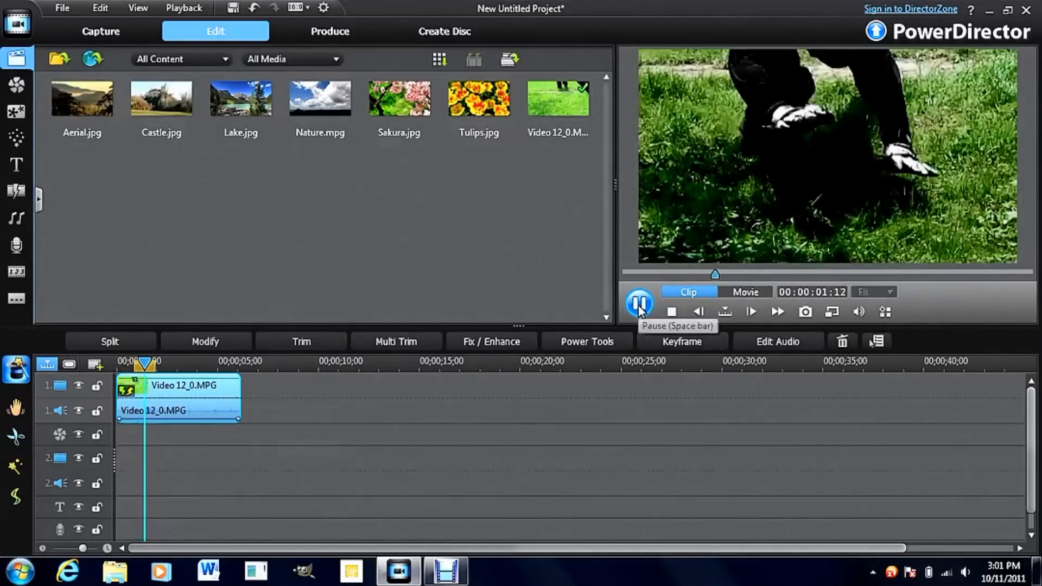
pyautogui.click(638, 303)
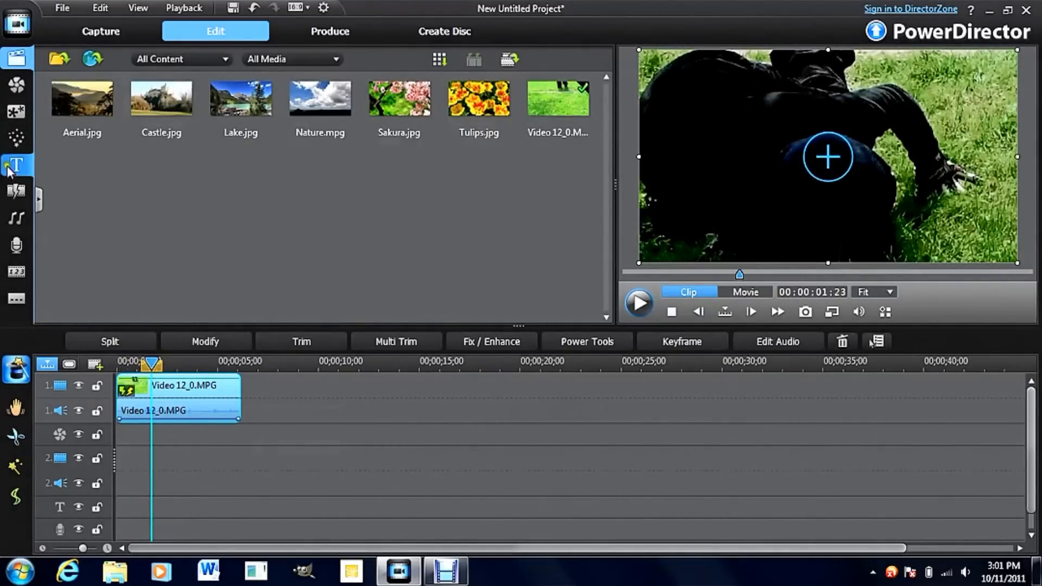
pyautogui.click(17, 84)
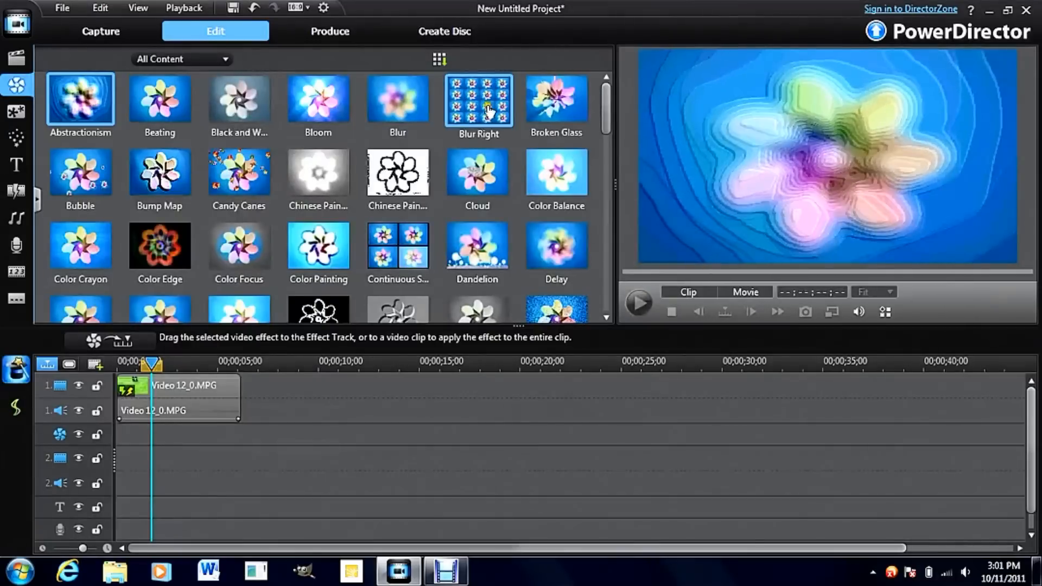
# Add the Moon Light effect under the grass clip and open its settings
pyautogui.scroll(-3)
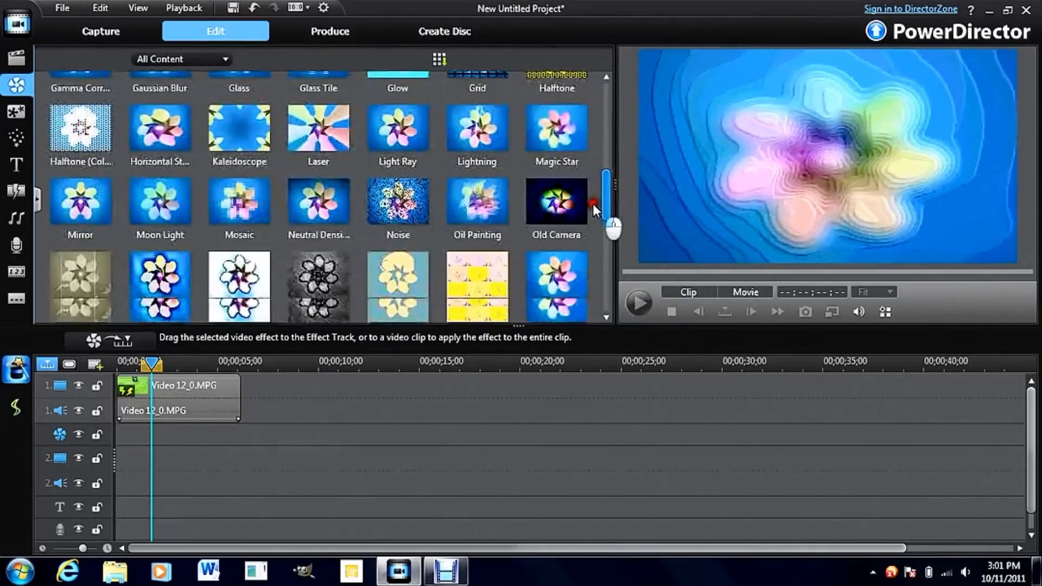
pyautogui.scroll(-3)
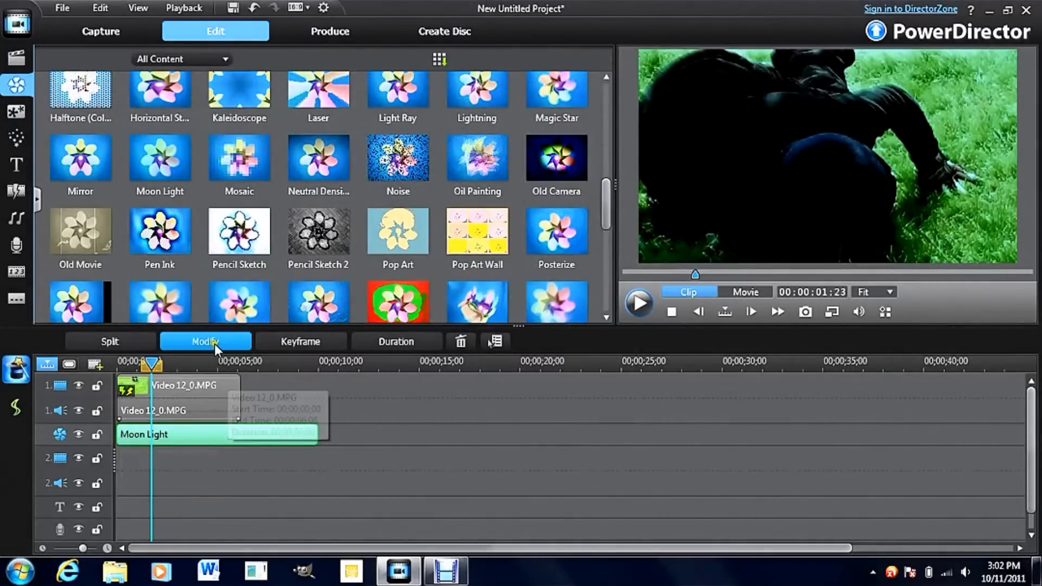
pyautogui.click(204, 341)
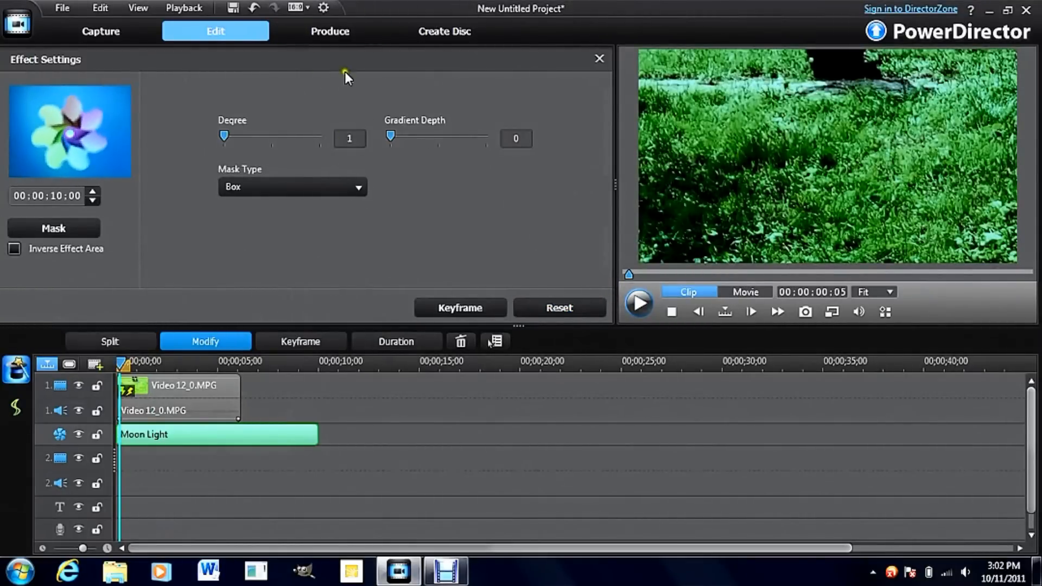
# Reset the Moon Light effect to defaults, confirm, preview, and close its settings
pyautogui.click(559, 308)
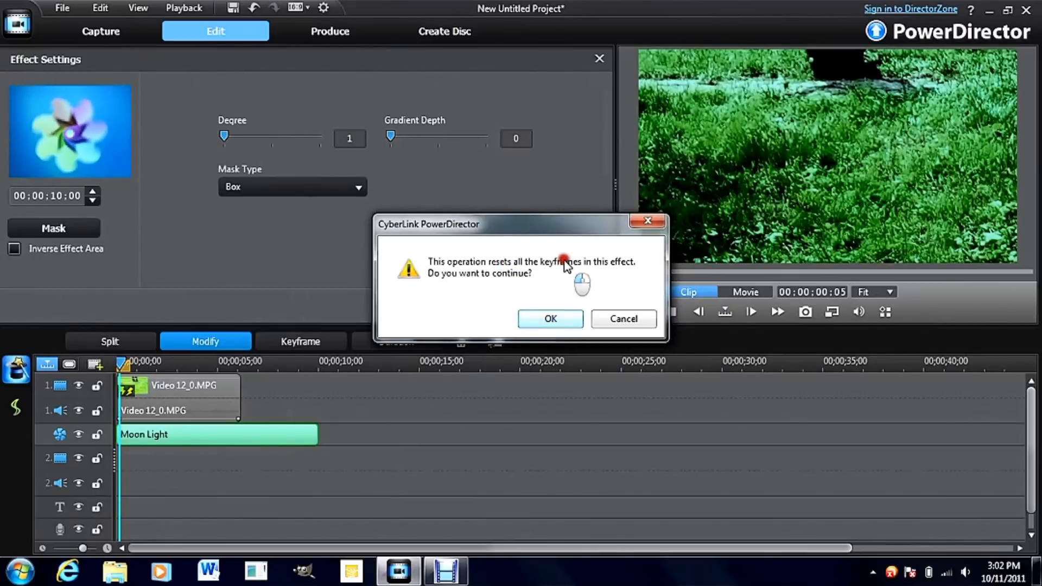
pyautogui.click(549, 319)
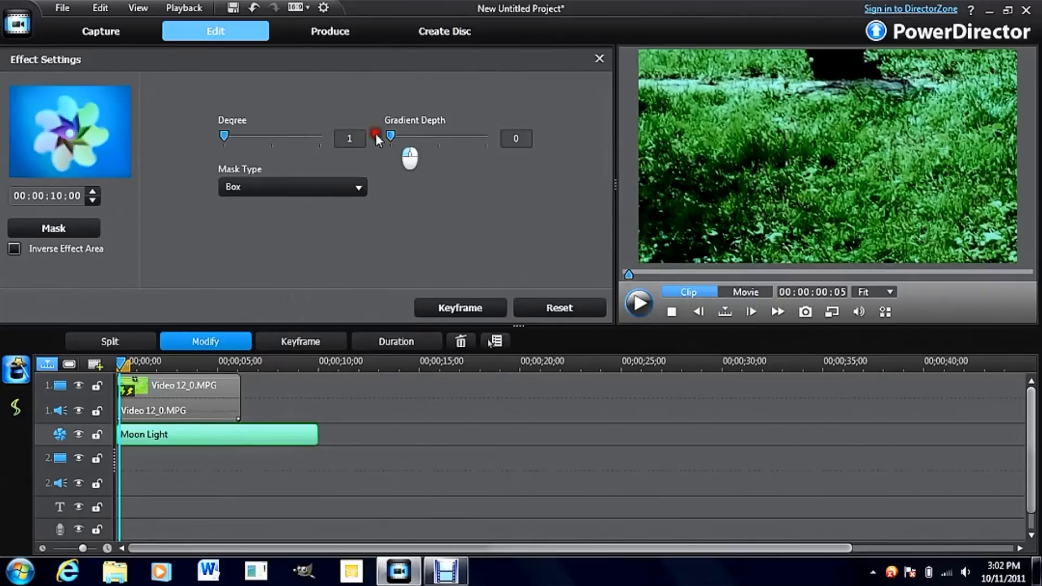
pyautogui.click(639, 303)
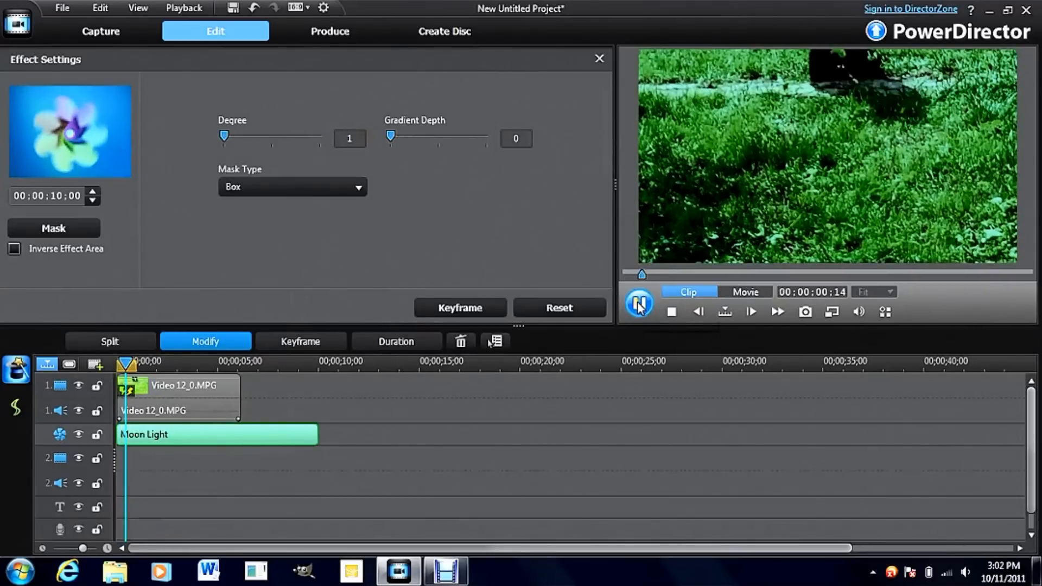
pyautogui.click(638, 303)
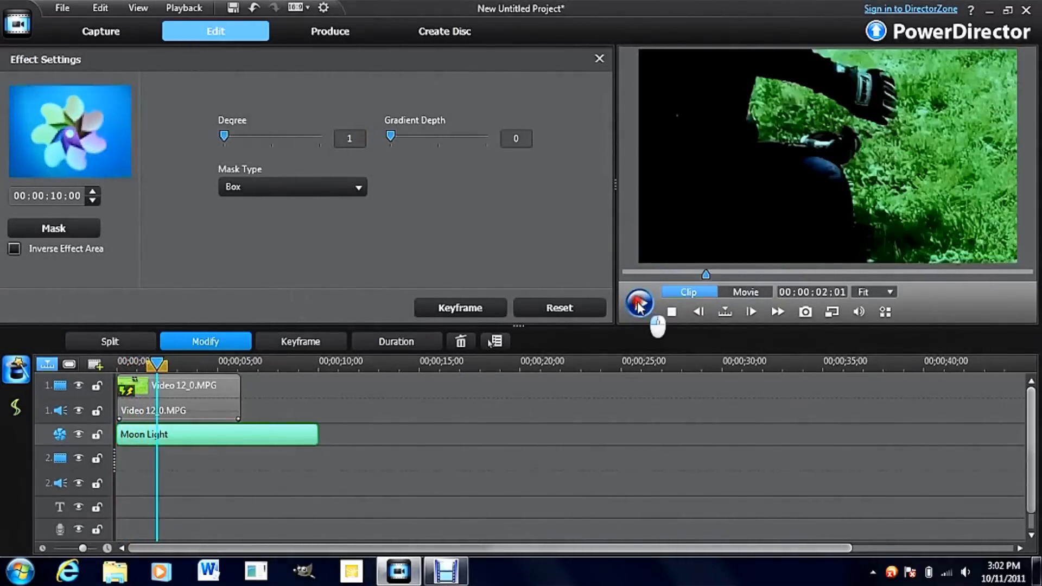
pyautogui.click(637, 303)
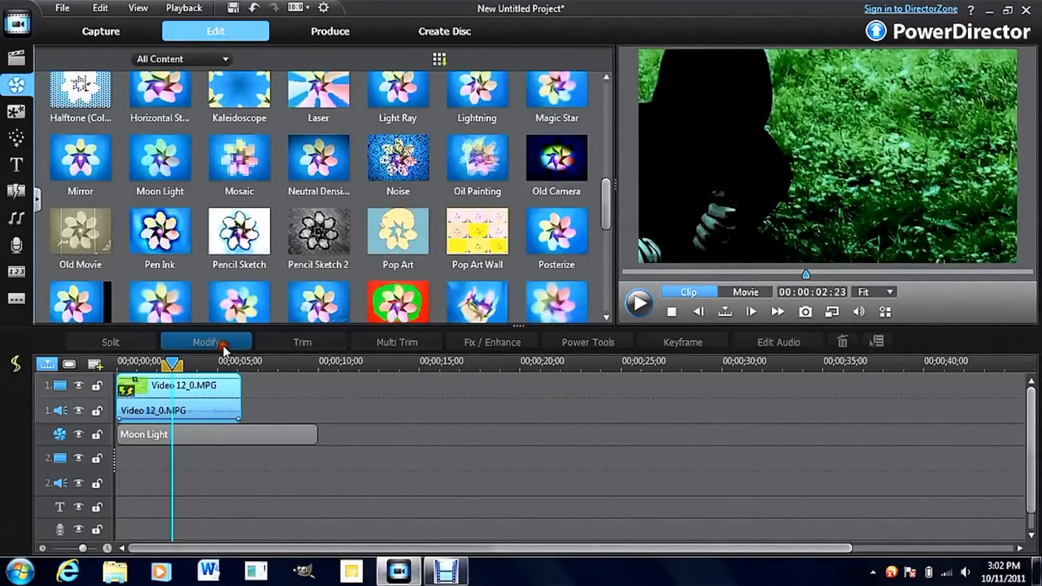
# Delete the Moon Light effect and the grass clip from the timeline
pyautogui.click(492, 342)
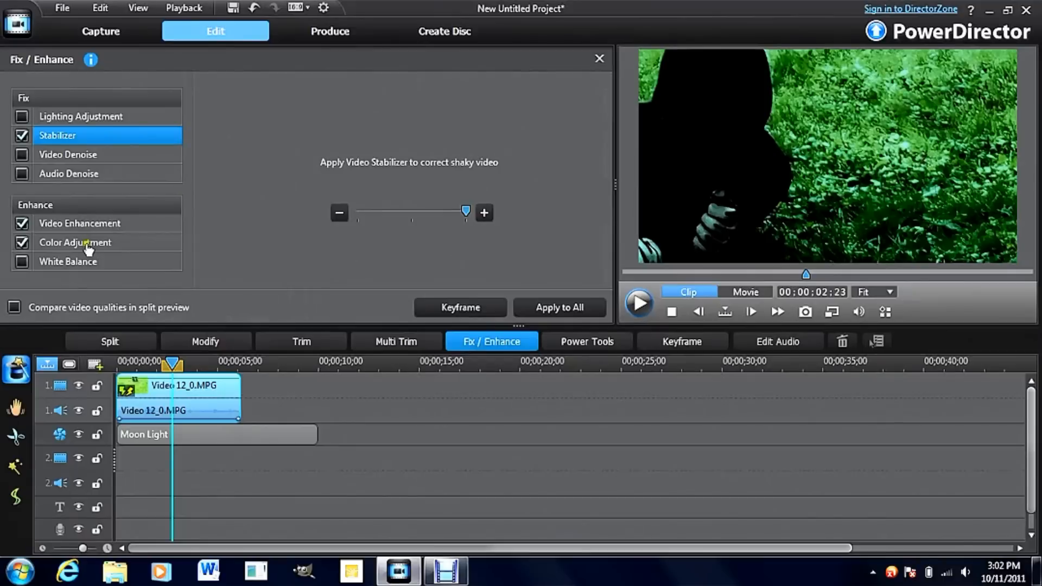
pyautogui.click(75, 242)
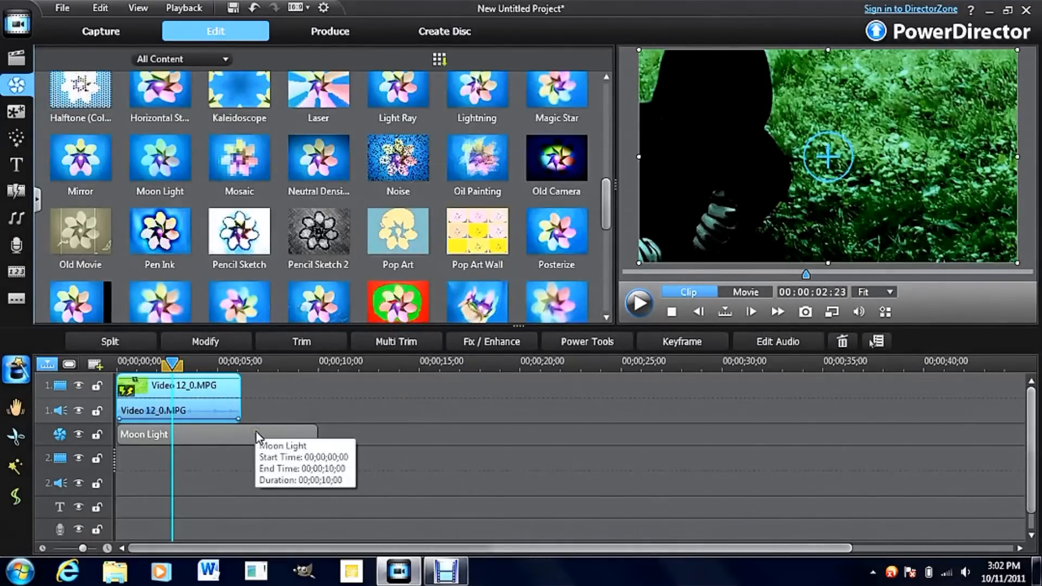
pyautogui.click(16, 57)
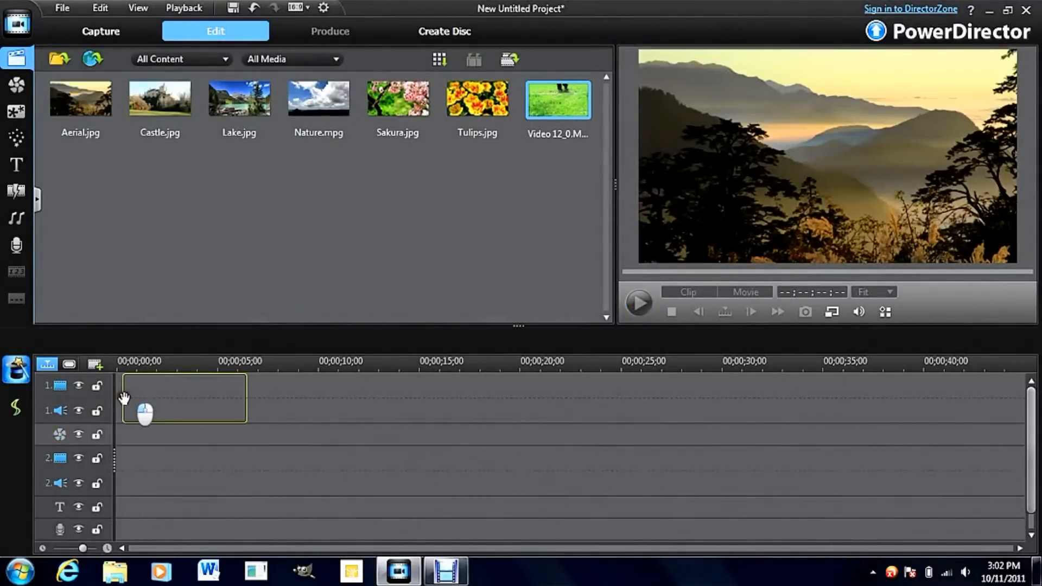
# Drop Video 12_0.MPG back on the video track and enable Stabilizer and Video Enhancement
pyautogui.moveTo(557, 100); pyautogui.dragTo(182, 385)
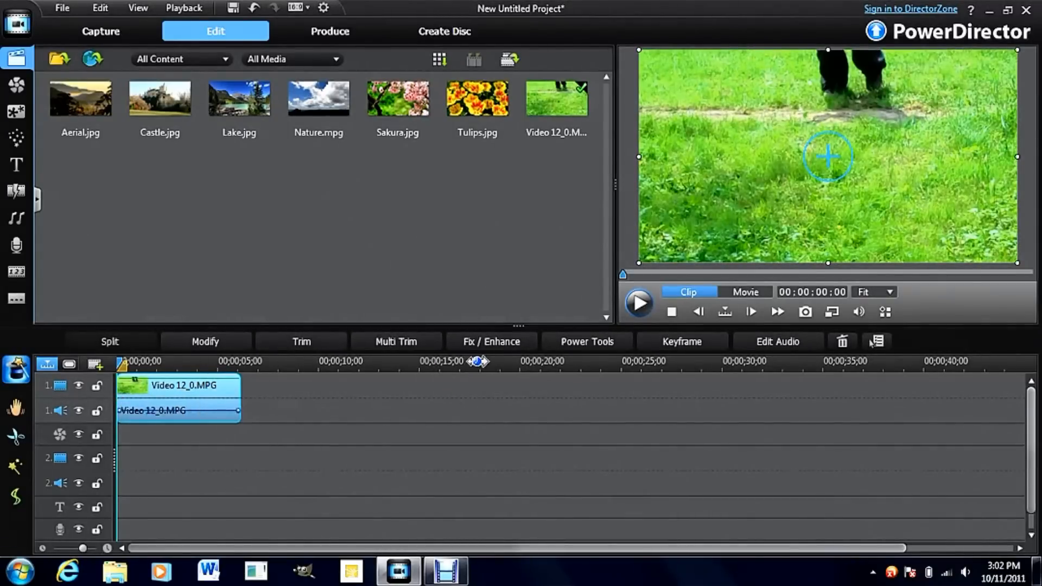
pyautogui.click(491, 341)
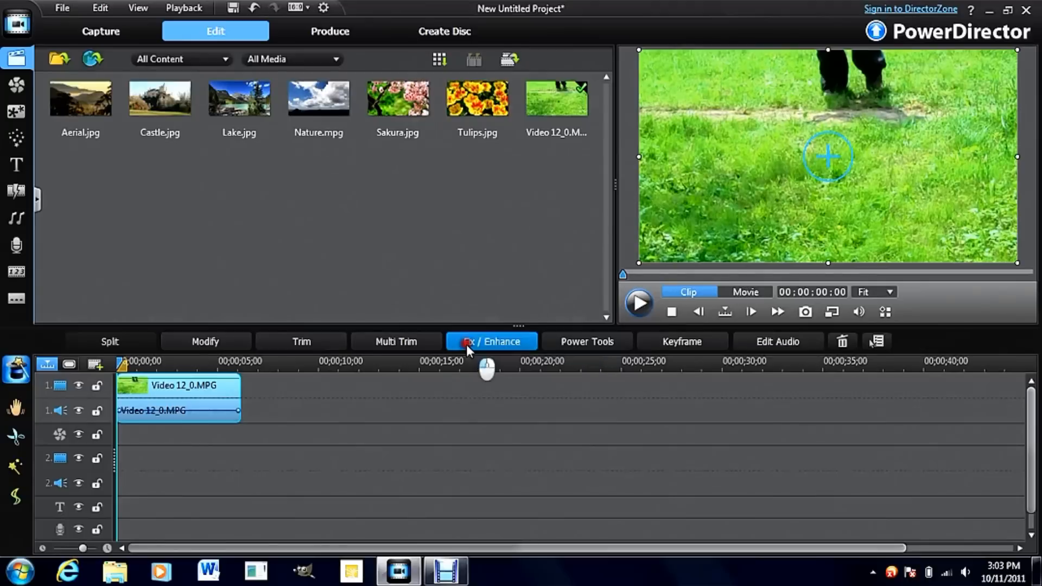
pyautogui.click(491, 341)
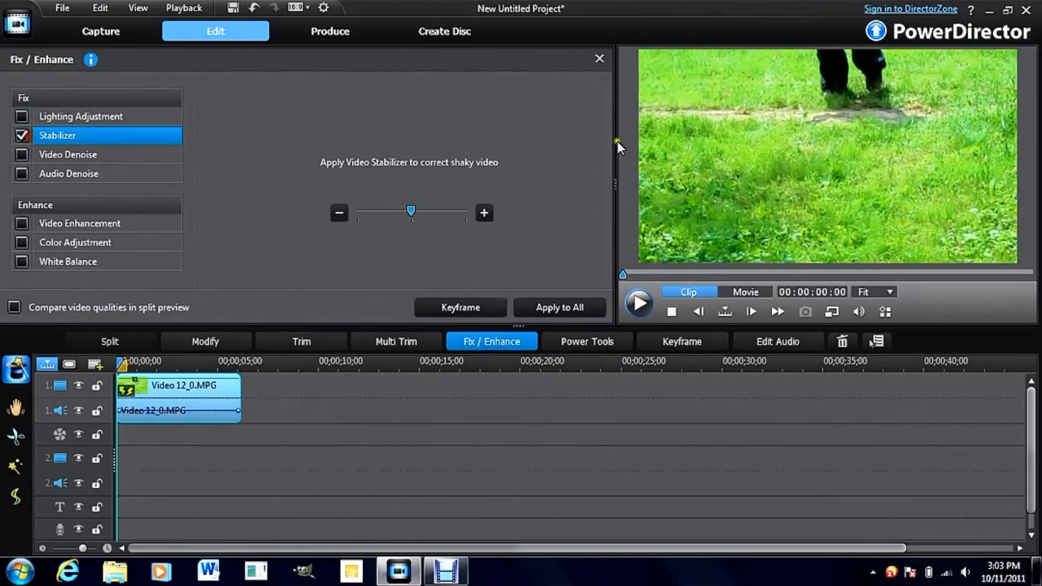
pyautogui.click(22, 223)
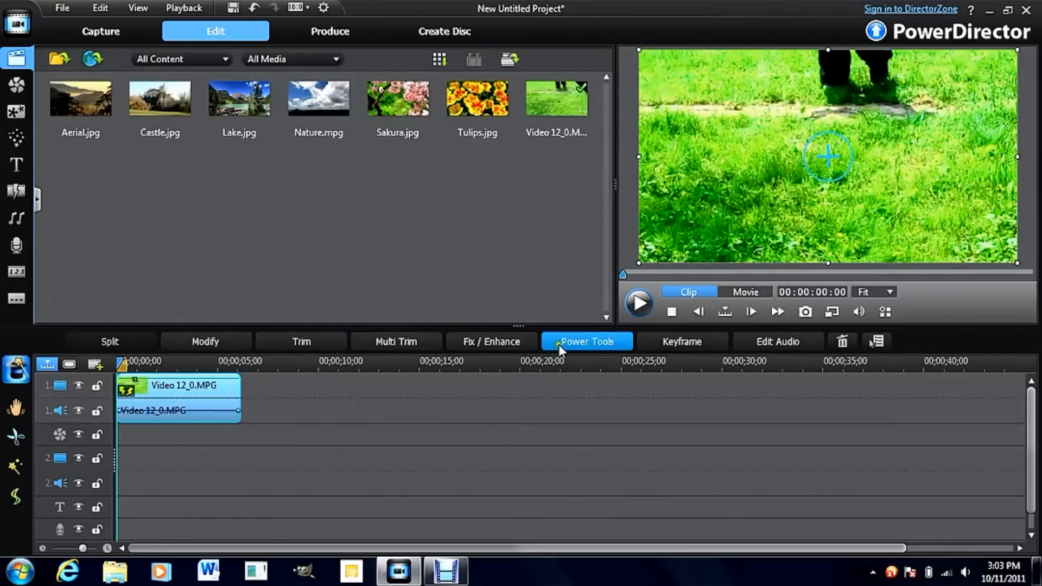
pyautogui.click(491, 341)
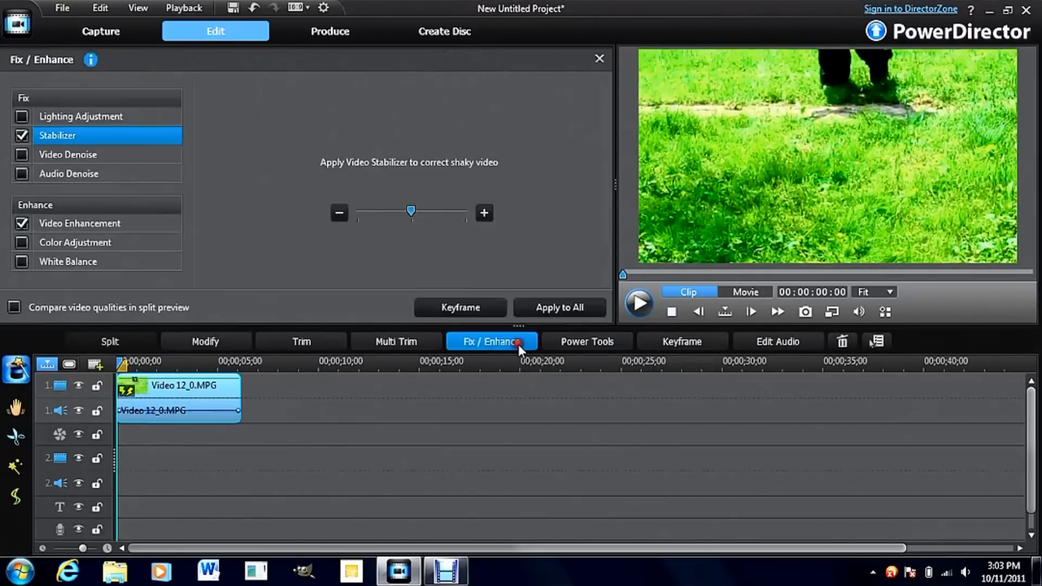
# Enable Color Adjustment and lower the saturation in stages, previewing the grade
pyautogui.click(75, 242)
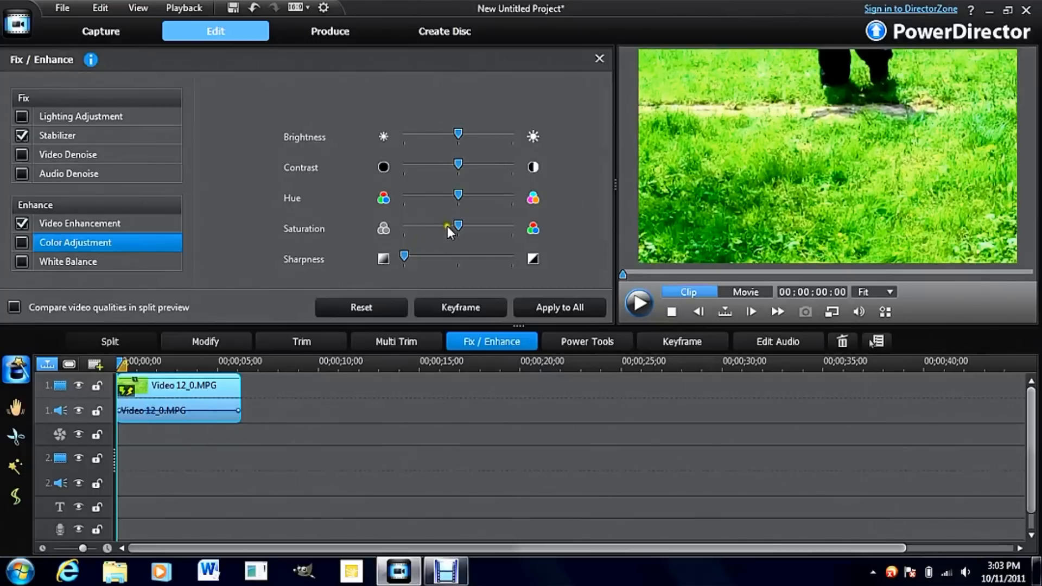
pyautogui.moveTo(457, 226); pyautogui.dragTo(430, 224)
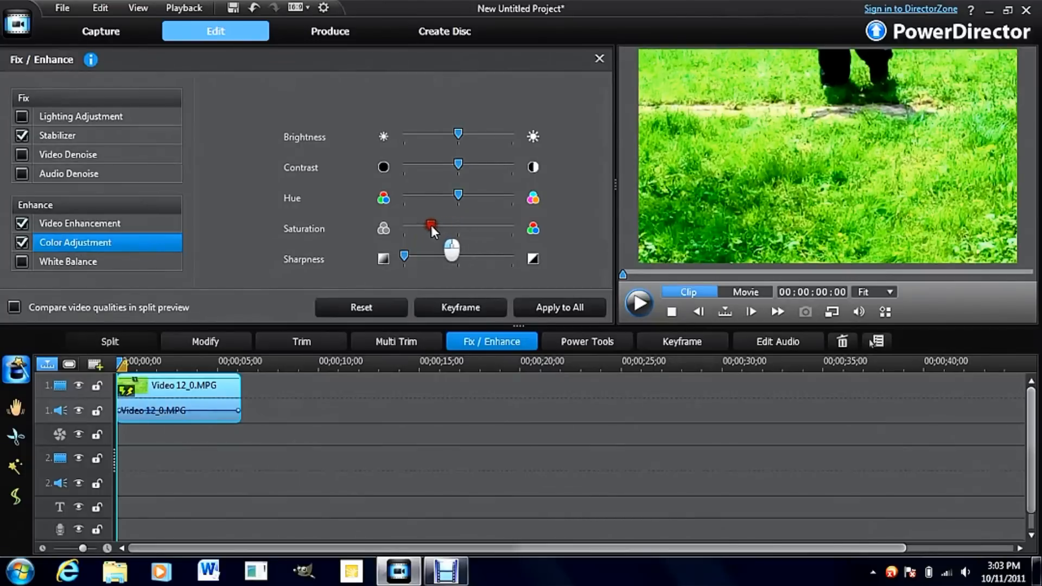
pyautogui.click(637, 303)
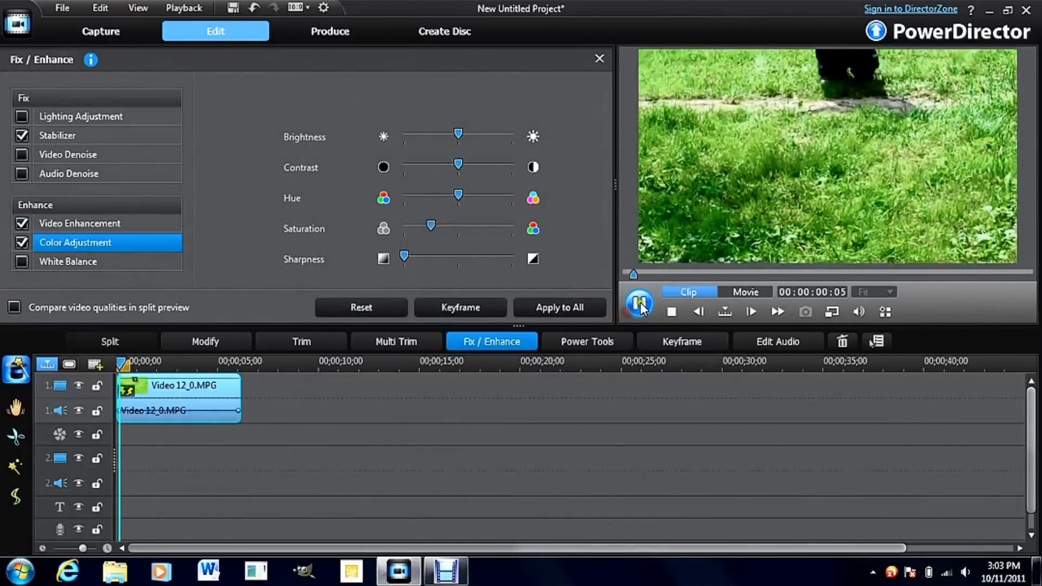
pyautogui.click(638, 304)
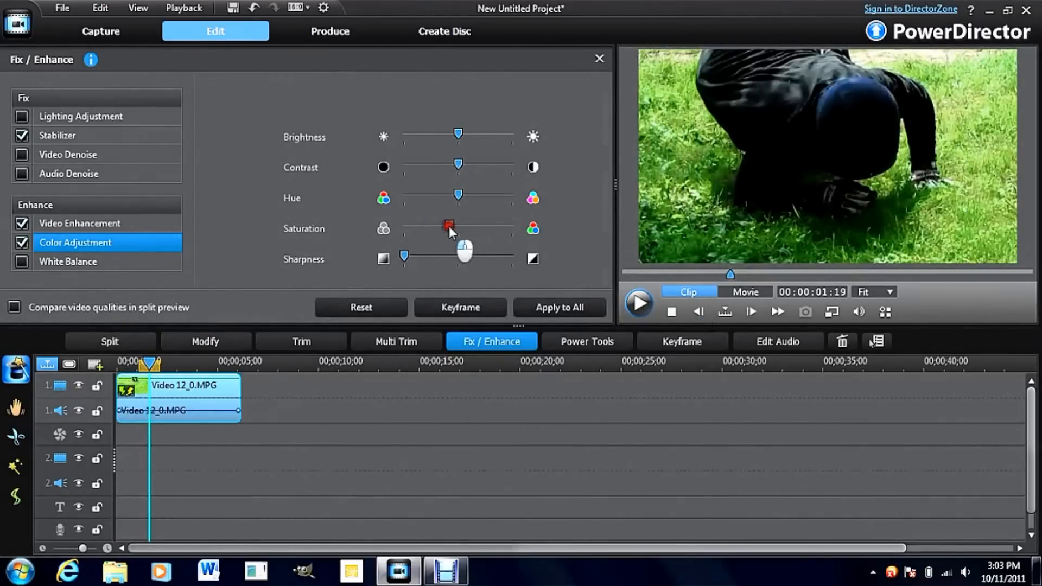
pyautogui.moveTo(451, 226); pyautogui.dragTo(431, 226)
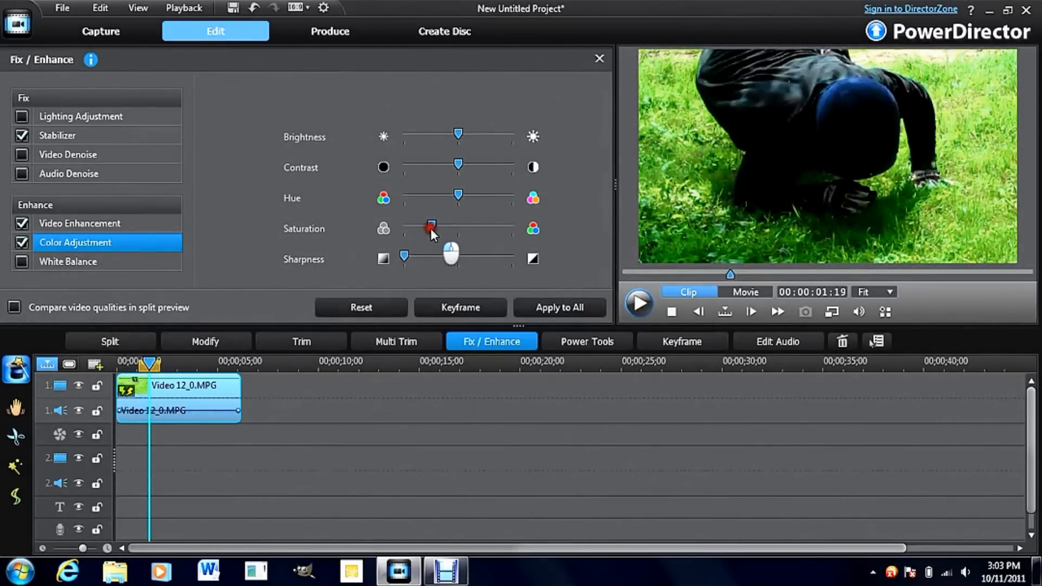
pyautogui.moveTo(431, 226); pyautogui.dragTo(430, 225)
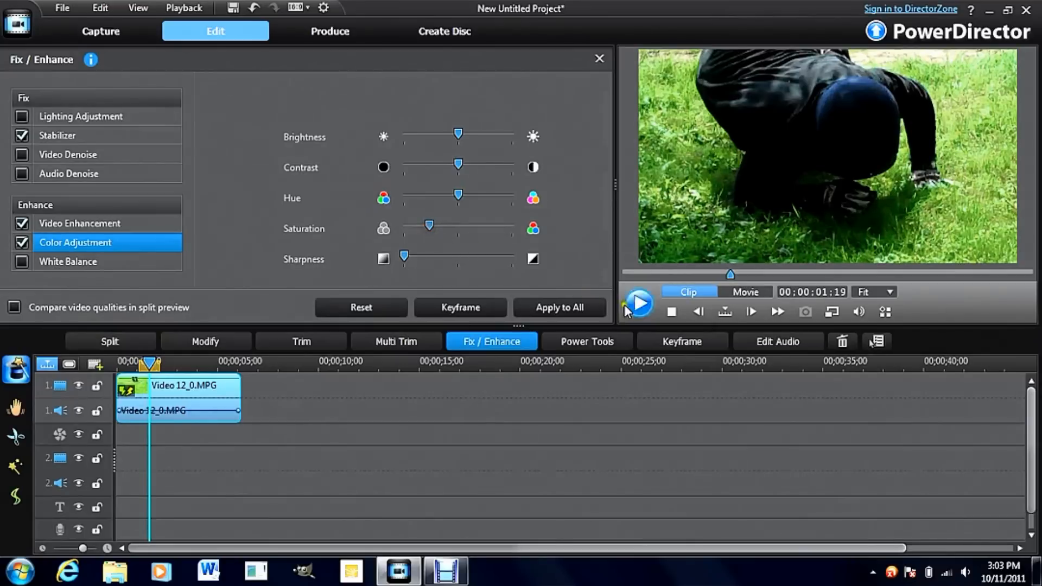
pyautogui.click(637, 303)
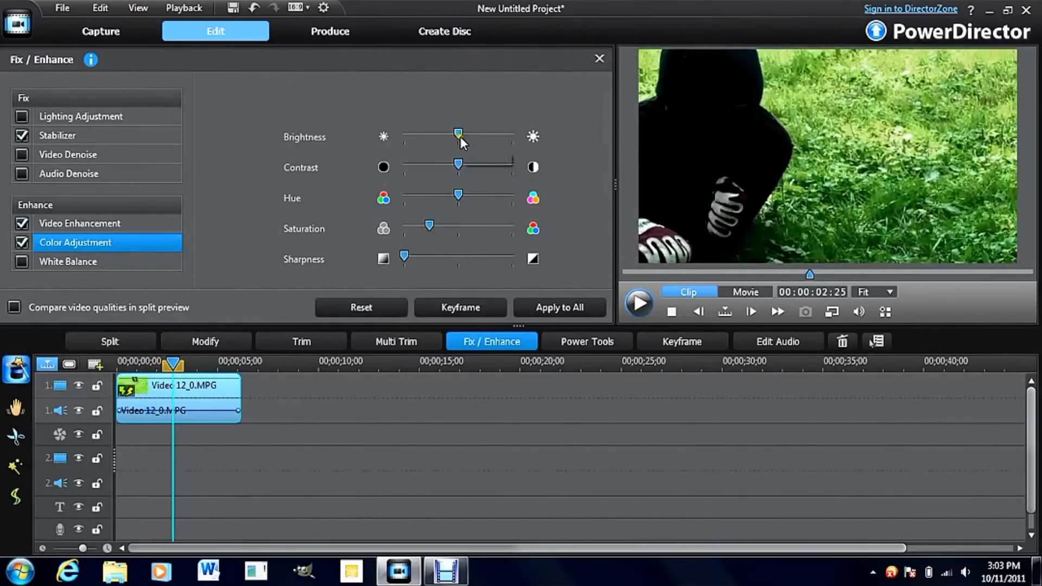
# Keep brightness mid, raise contrast, cut saturation further, and close Fix / Enhance
pyautogui.moveTo(458, 133); pyautogui.dragTo(450, 133)
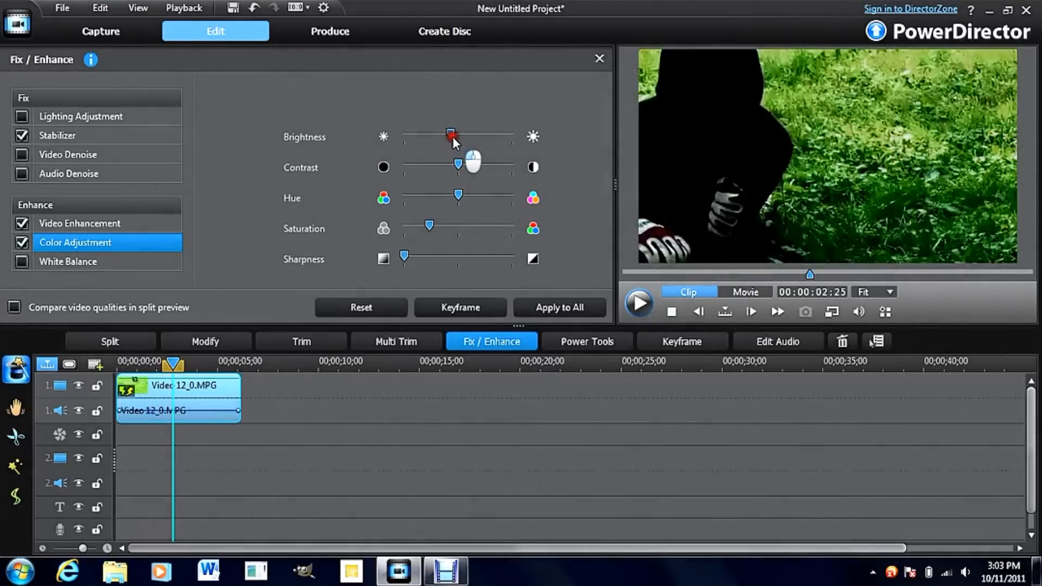
pyautogui.moveTo(450, 136); pyautogui.dragTo(432, 135)
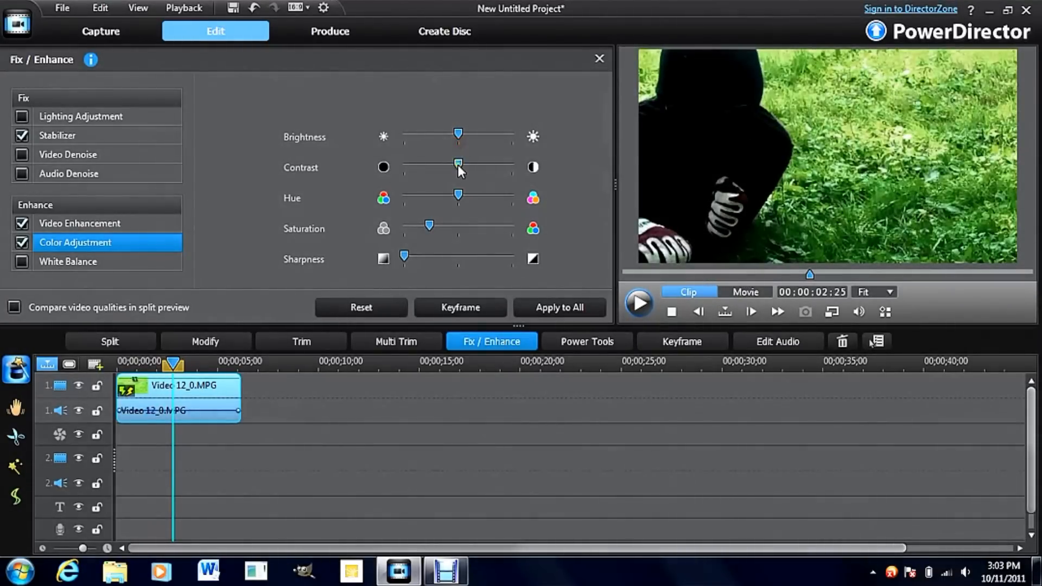
pyautogui.moveTo(458, 164); pyautogui.dragTo(452, 164)
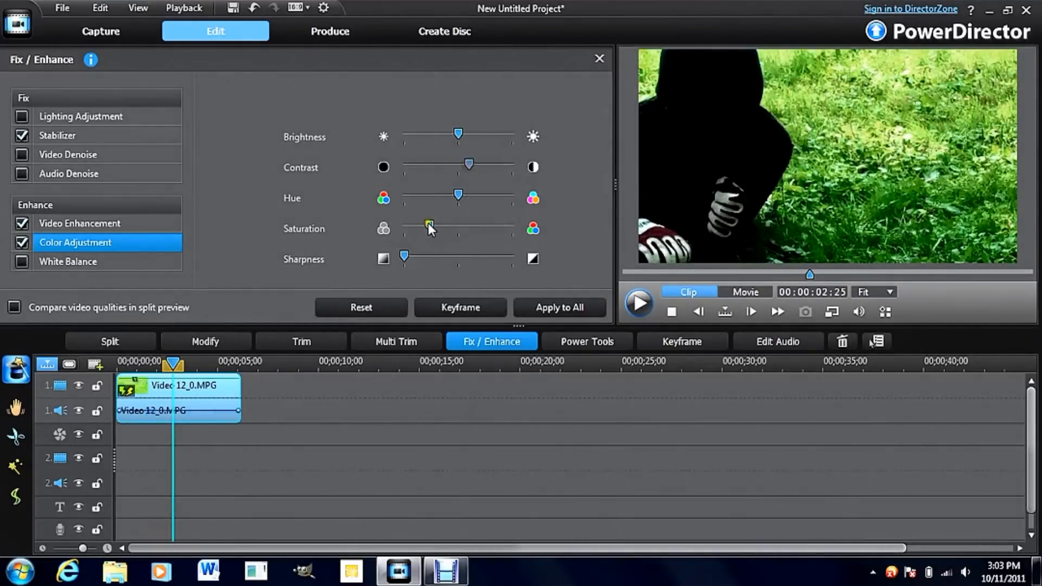
pyautogui.moveTo(429, 226); pyautogui.dragTo(423, 226)
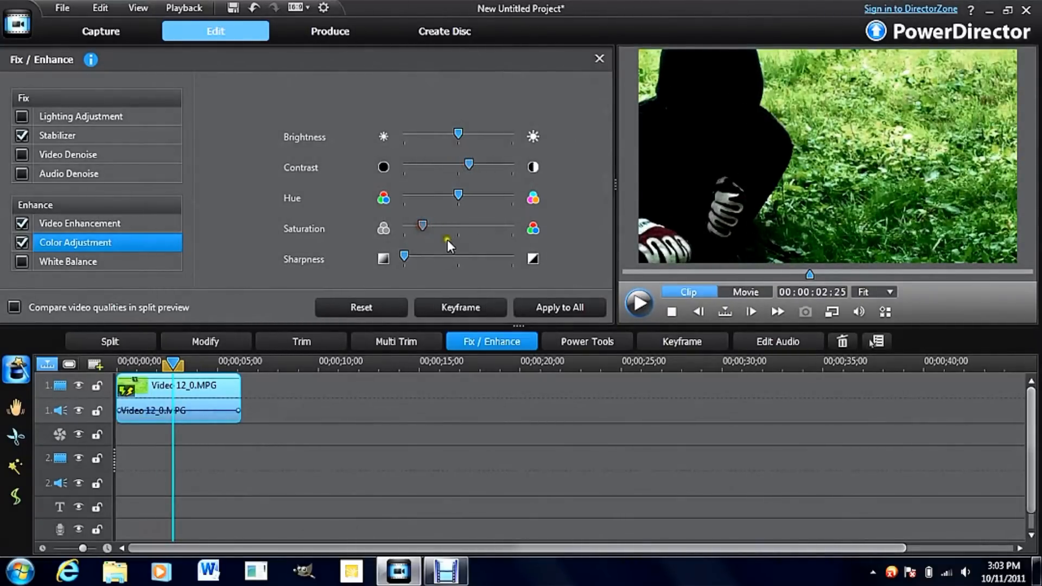
pyautogui.moveTo(404, 256); pyautogui.dragTo(426, 257)
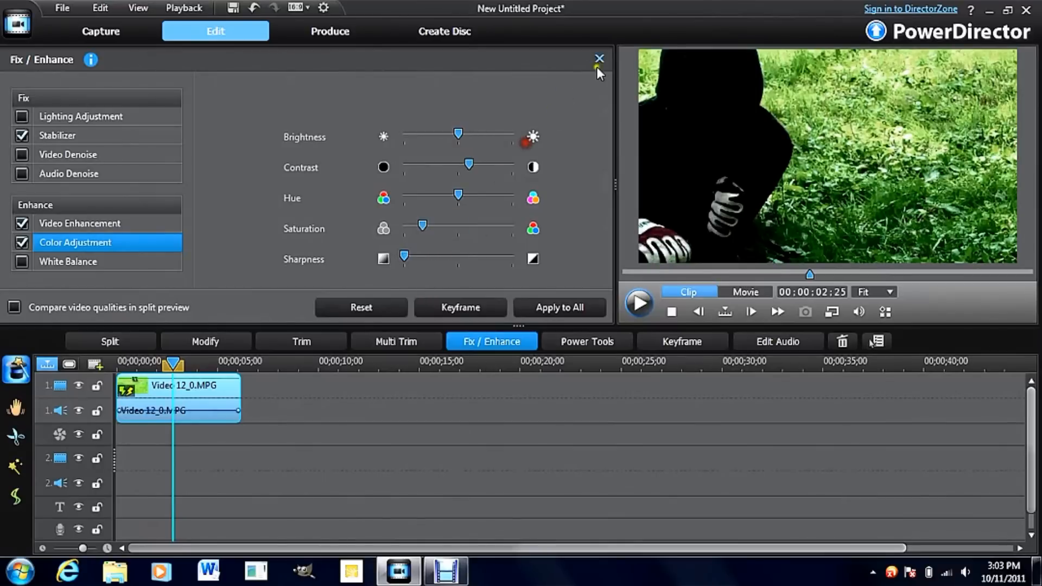
pyautogui.click(599, 59)
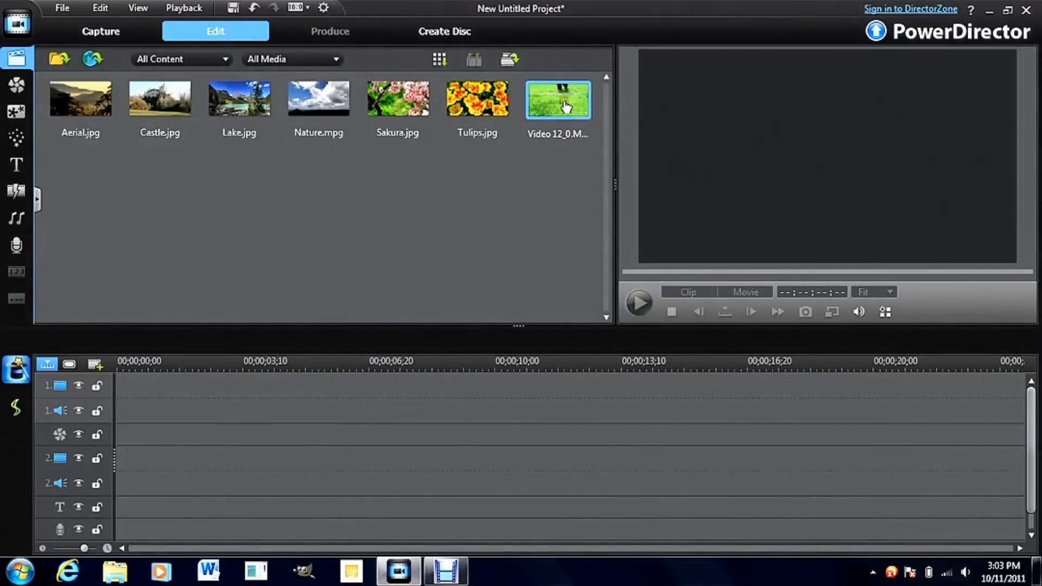
# Drag Video 12_0.MPG from the media library onto the video track again
pyautogui.moveTo(557, 100); pyautogui.dragTo(233, 386)
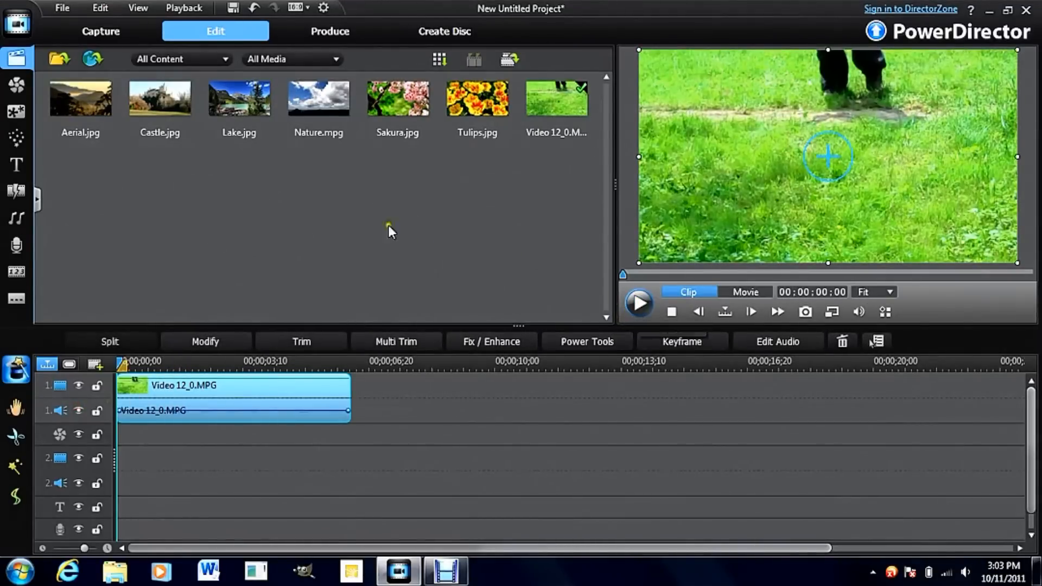
pyautogui.moveTo(371, 194)
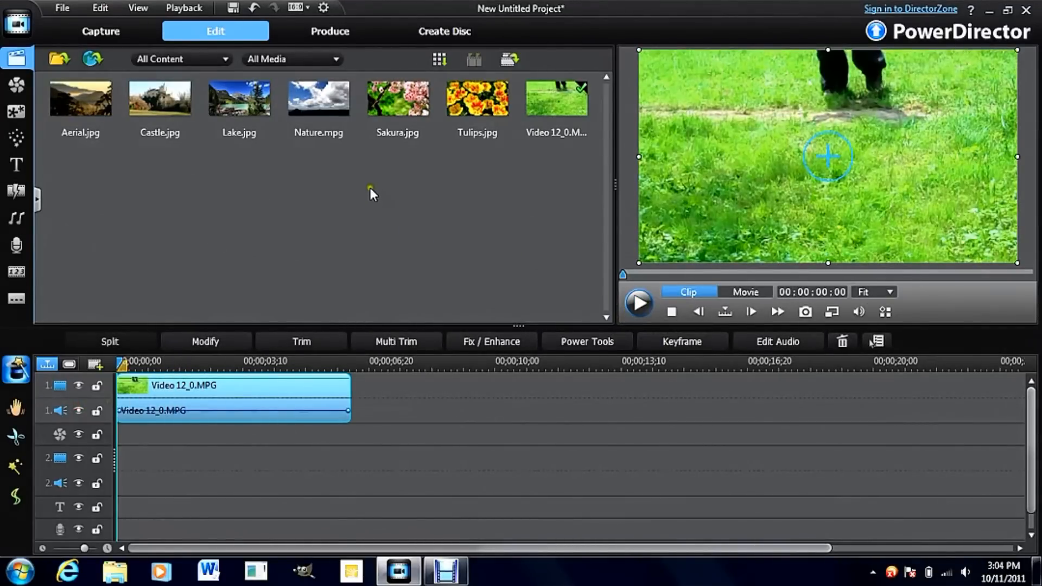